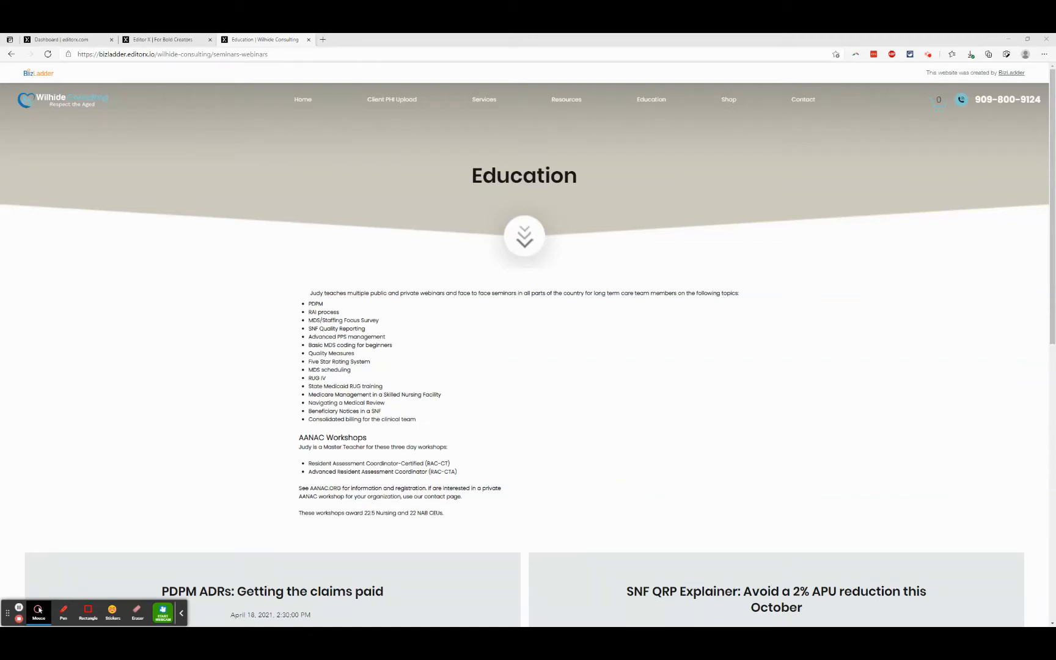
pyautogui.moveTo(1033, 357)
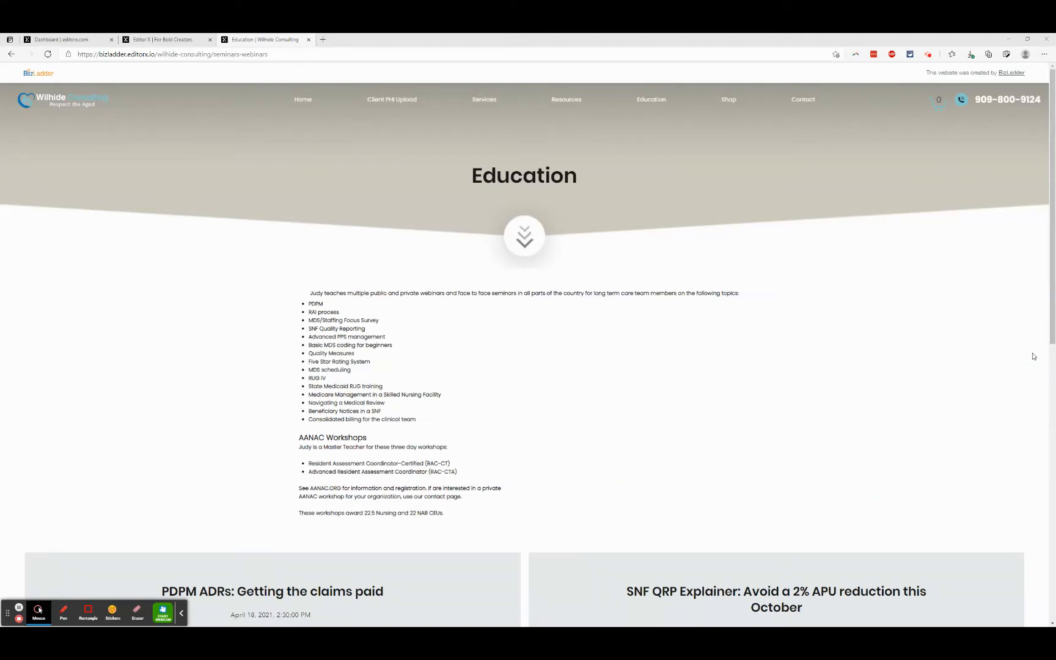
pyautogui.moveTo(595, 327)
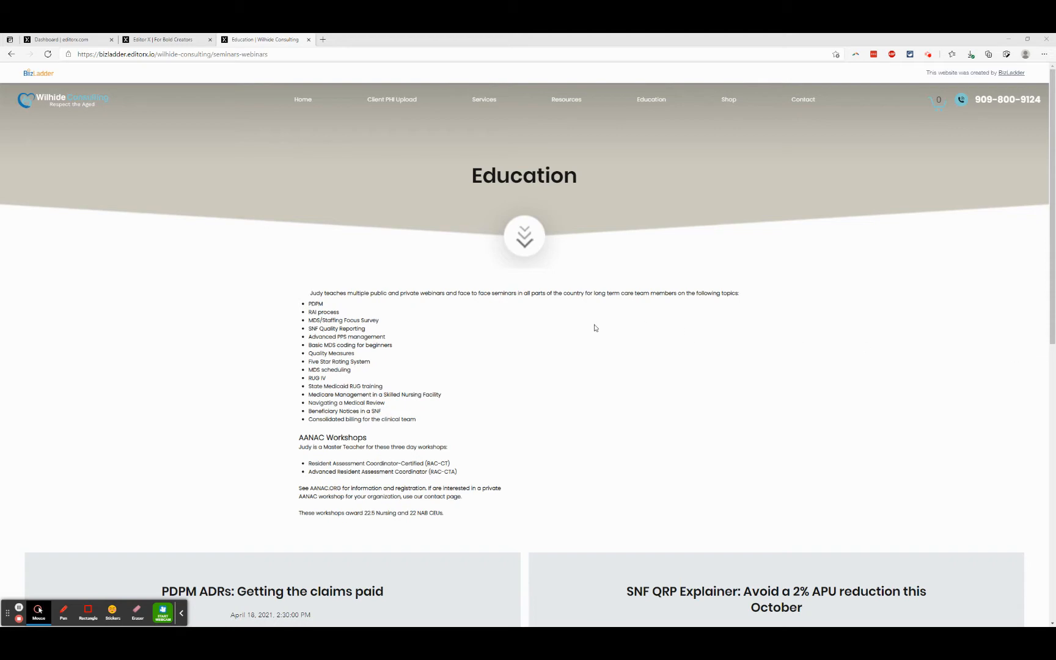
pyautogui.moveTo(511, 346)
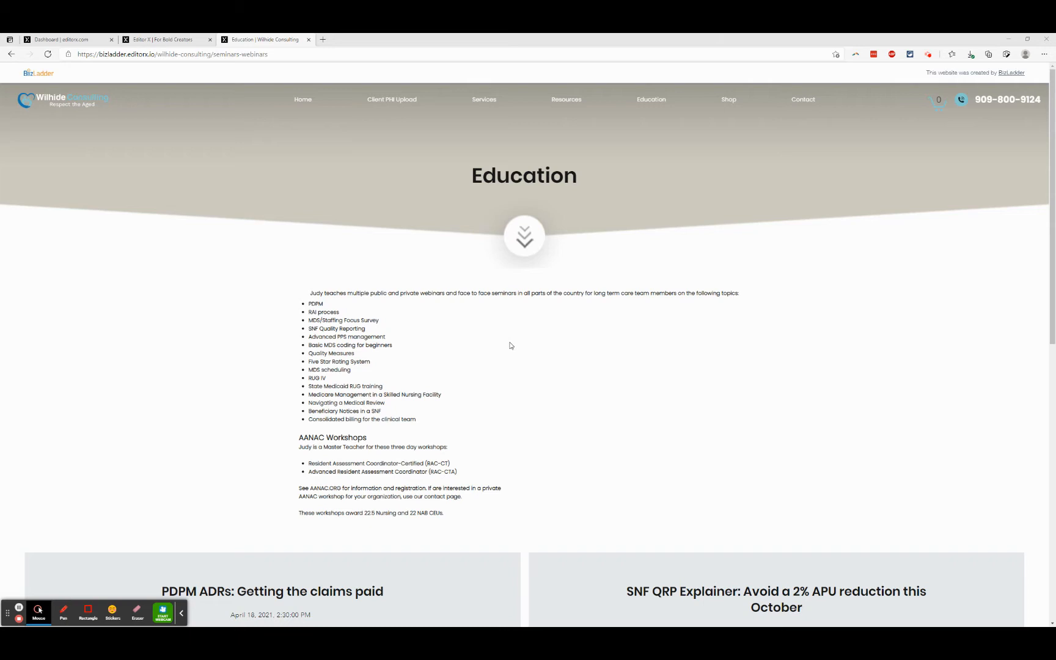
pyautogui.moveTo(452, 310)
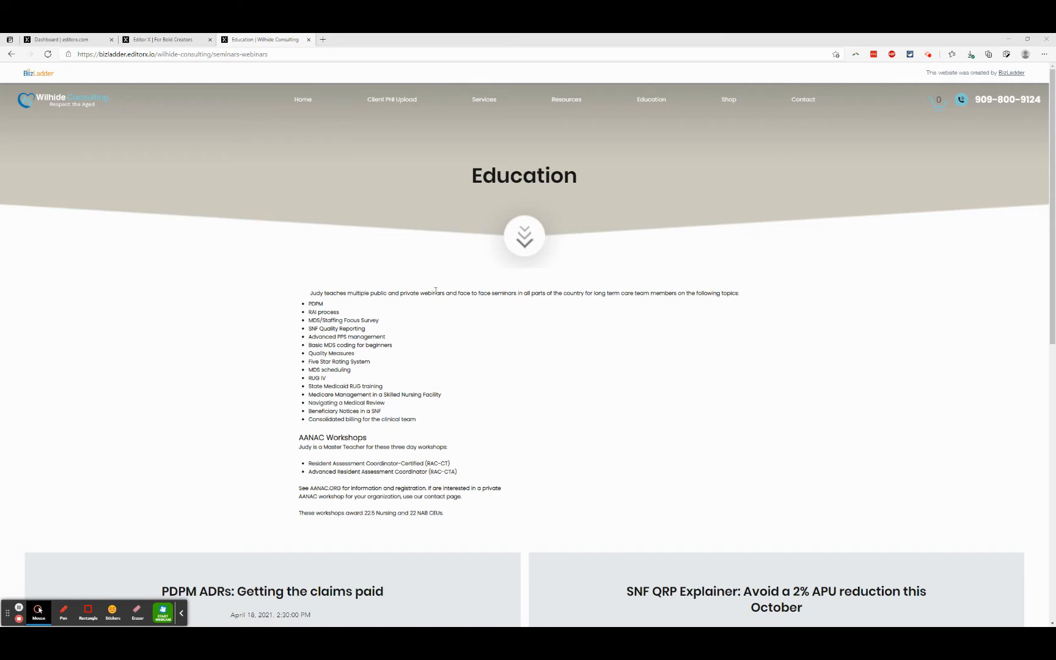
pyautogui.moveTo(725, 378)
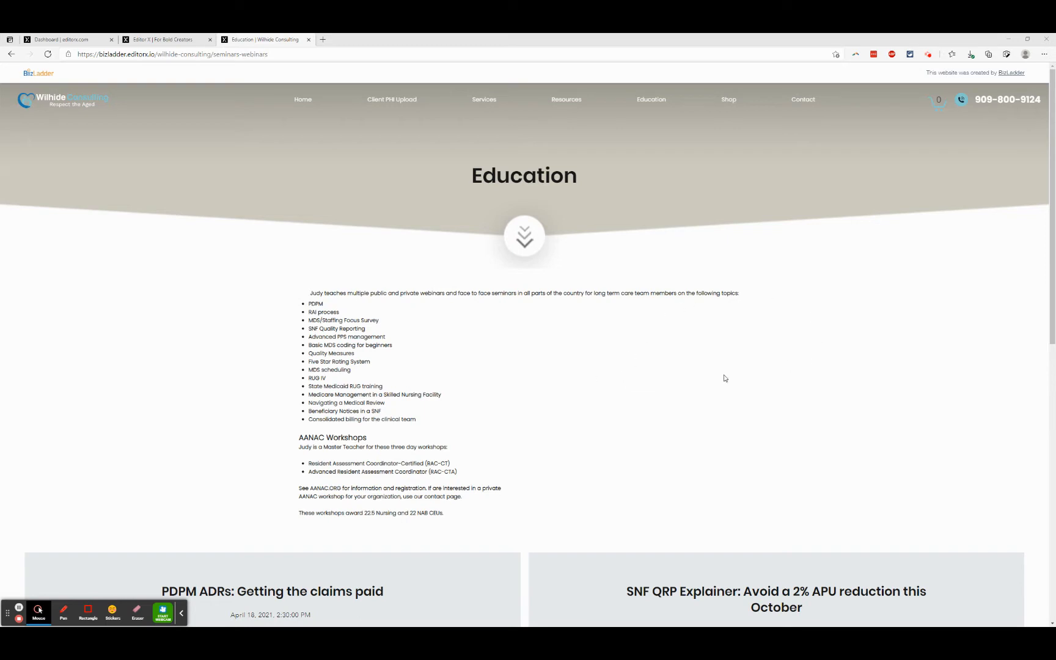
pyautogui.moveTo(510, 391)
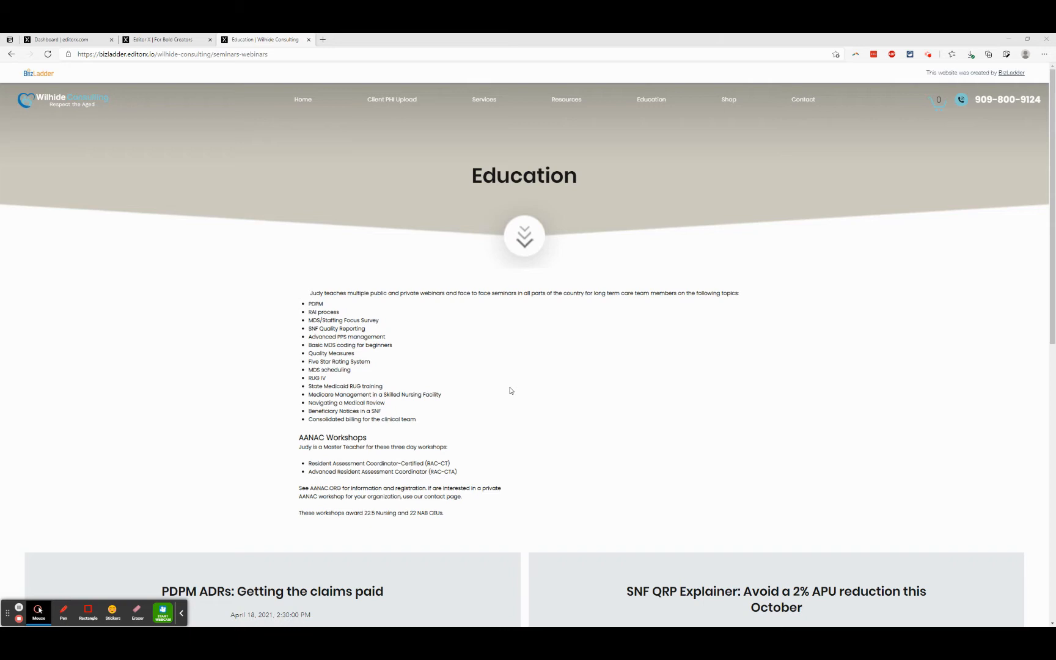
pyautogui.moveTo(507, 376)
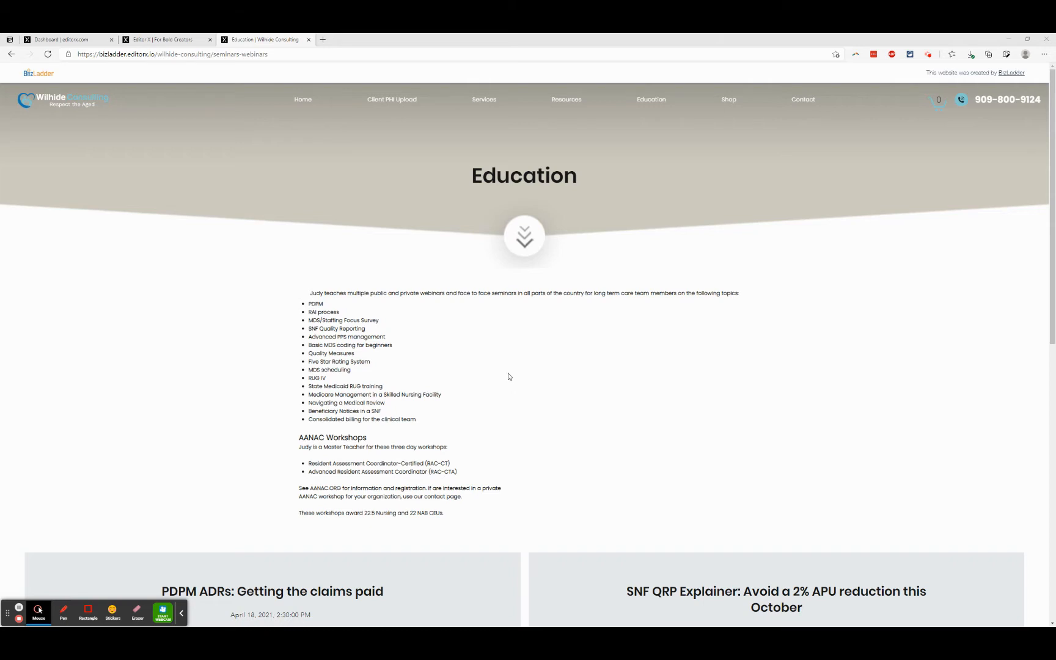
# Scroll the live Education page down to the four webinar cards with dates and prices.
pyautogui.scroll(-3)
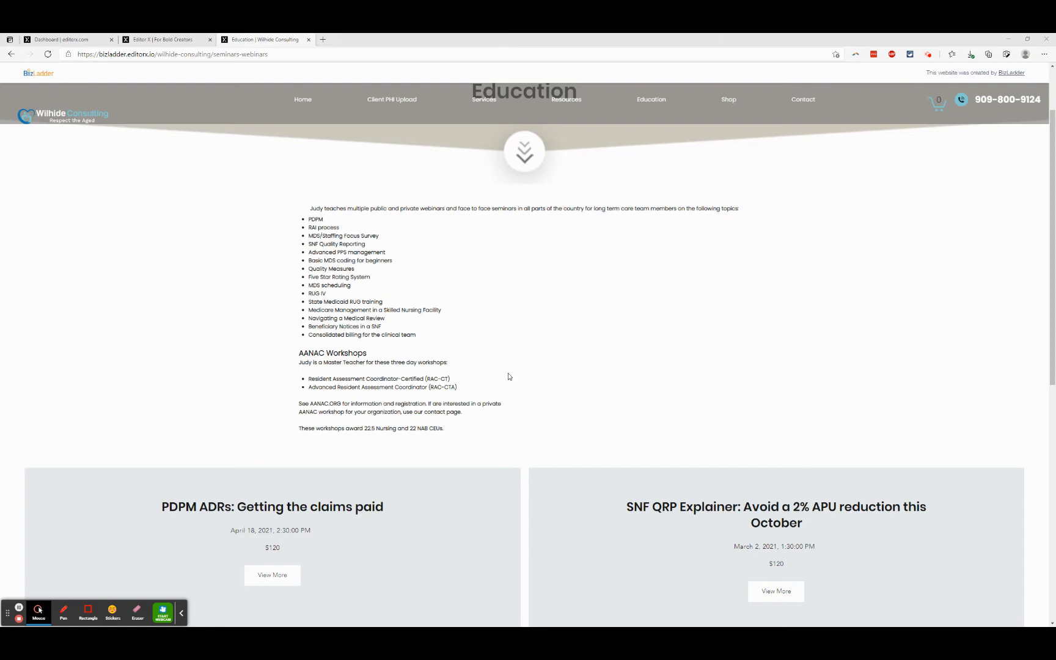
pyautogui.scroll(-3)
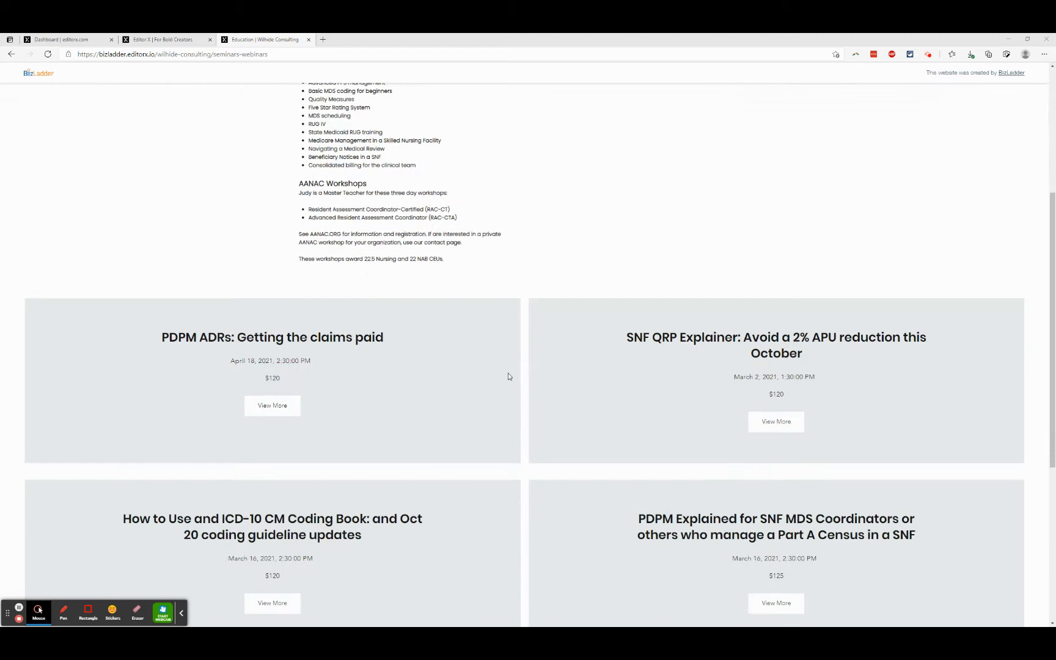
pyautogui.scroll(-3)
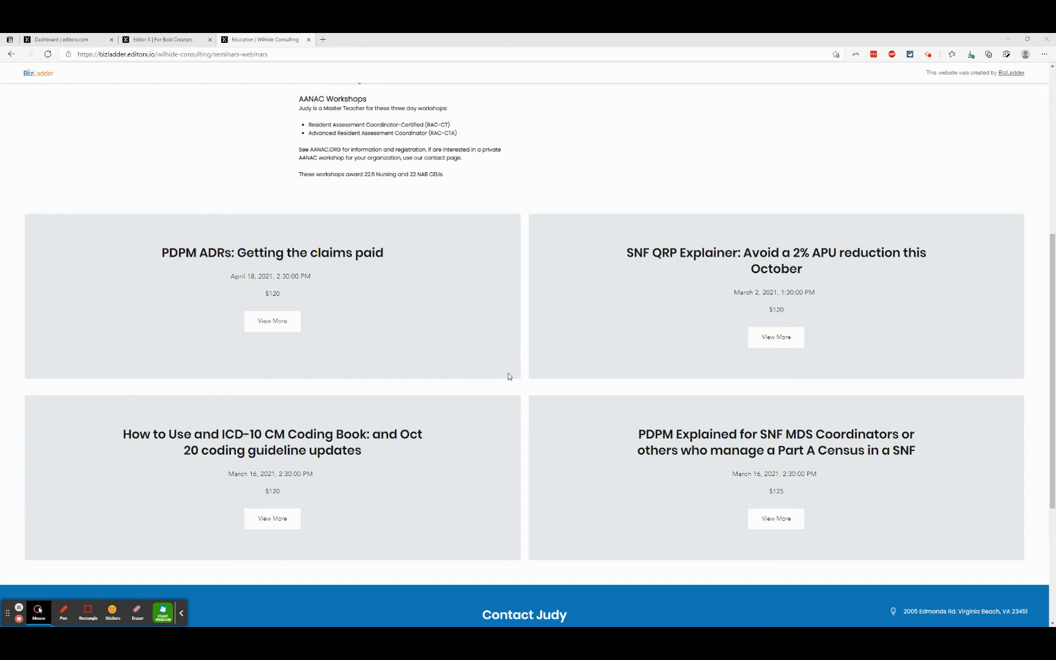
pyautogui.scroll(3)
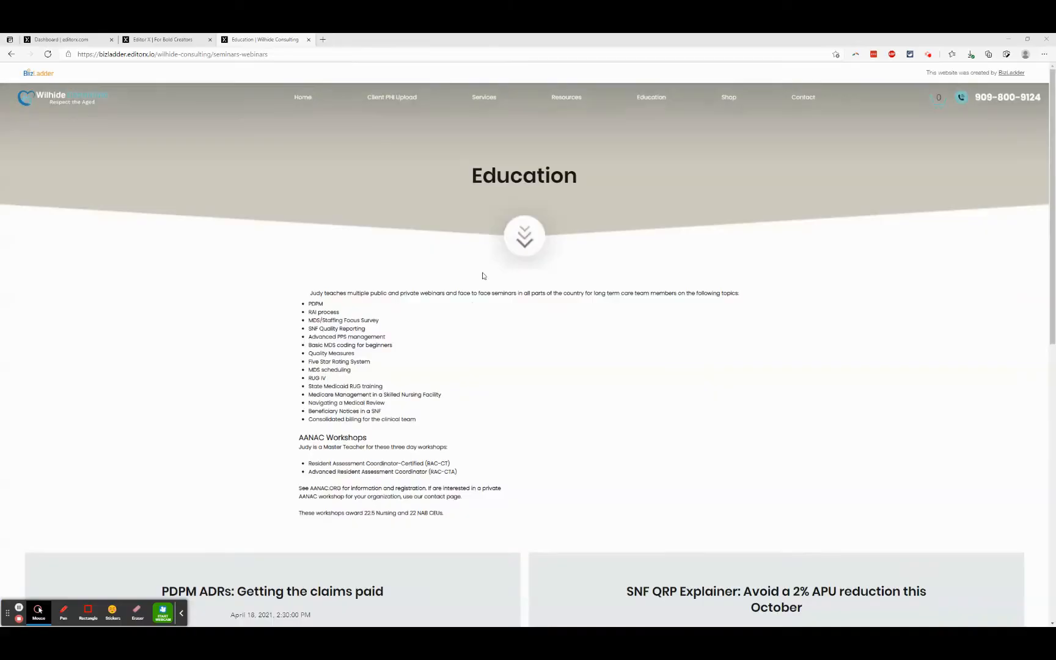
pyautogui.scroll(-3)
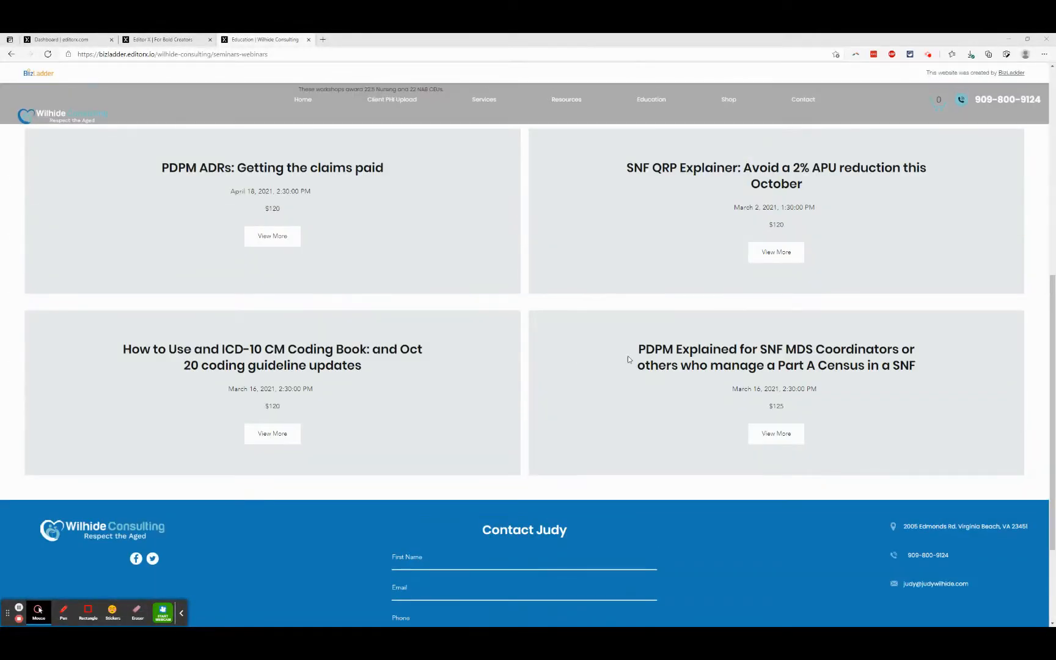
# Switch to the Editor X tab with the Education page open for editing.
pyautogui.click(111, 39)
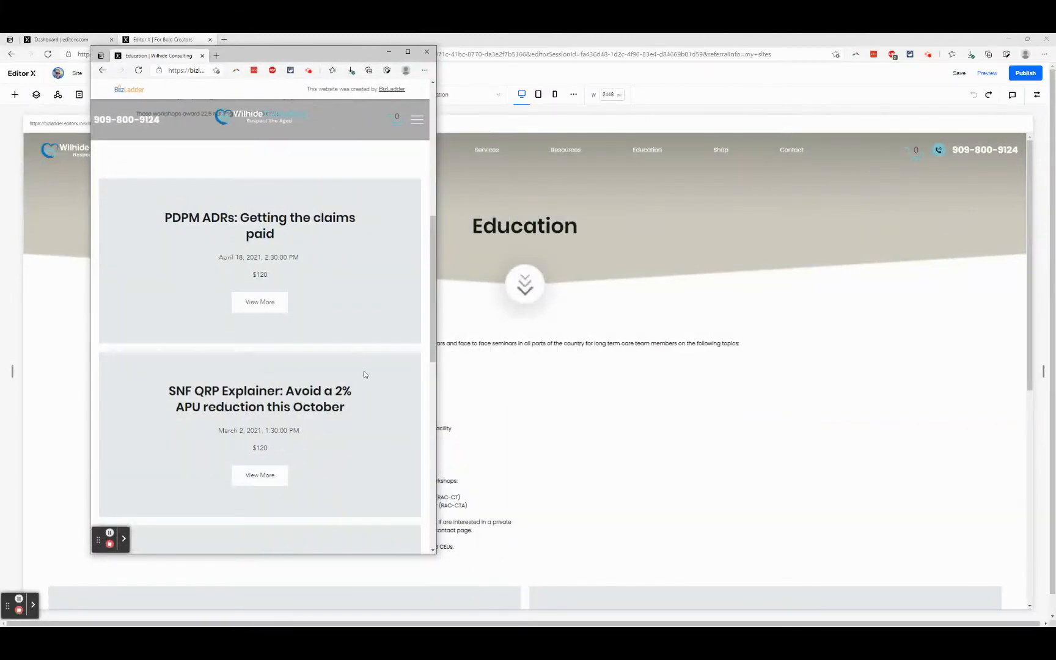
pyautogui.scroll(3)
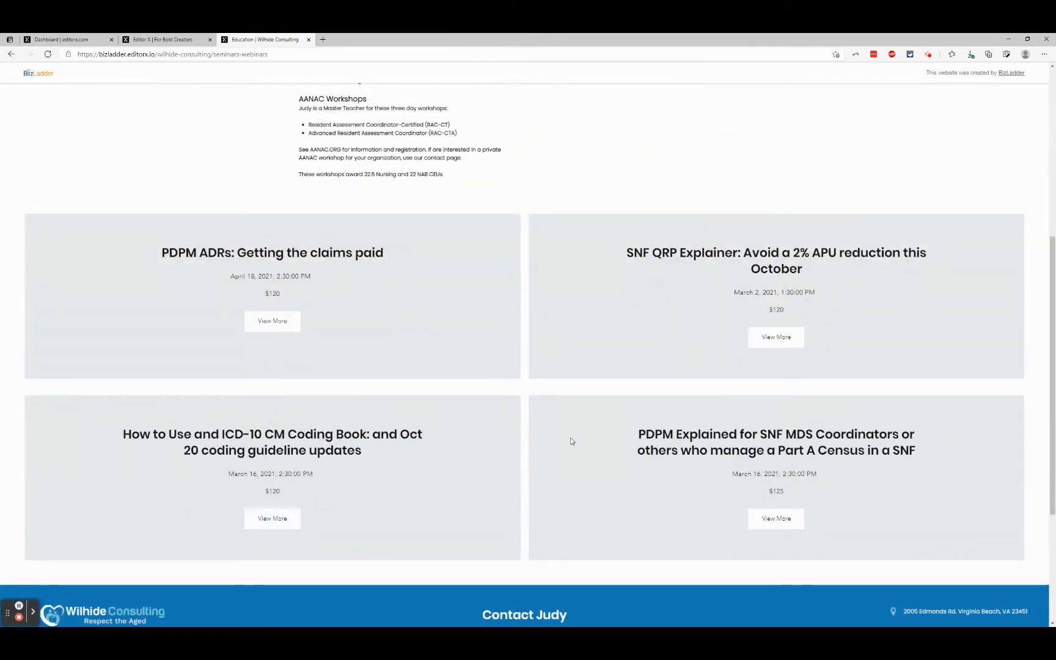
pyautogui.moveTo(444, 314)
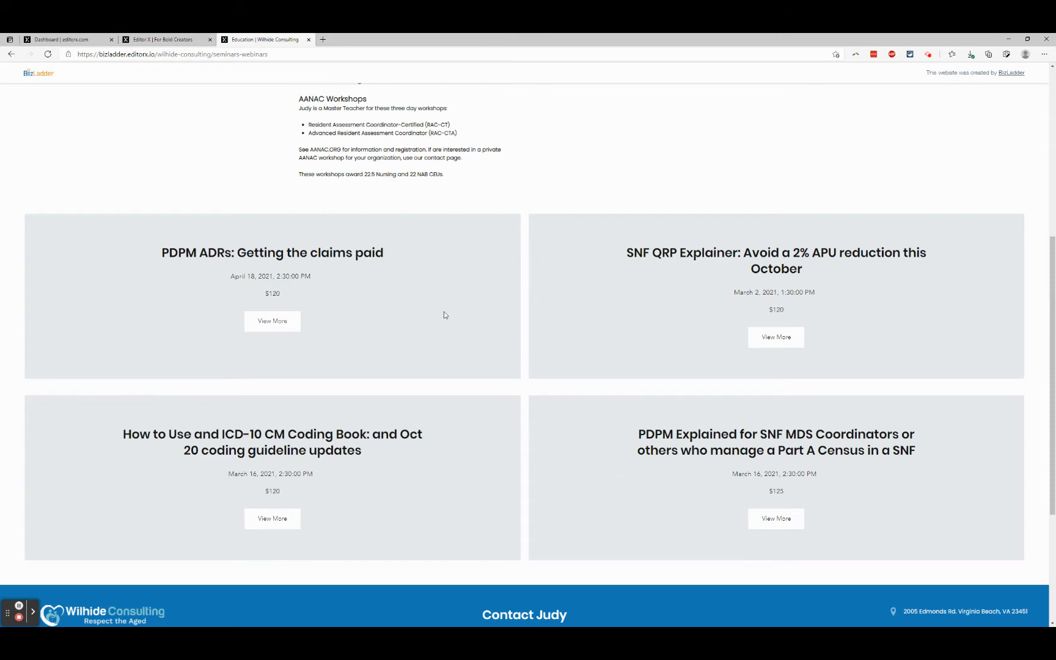
pyautogui.moveTo(523, 437)
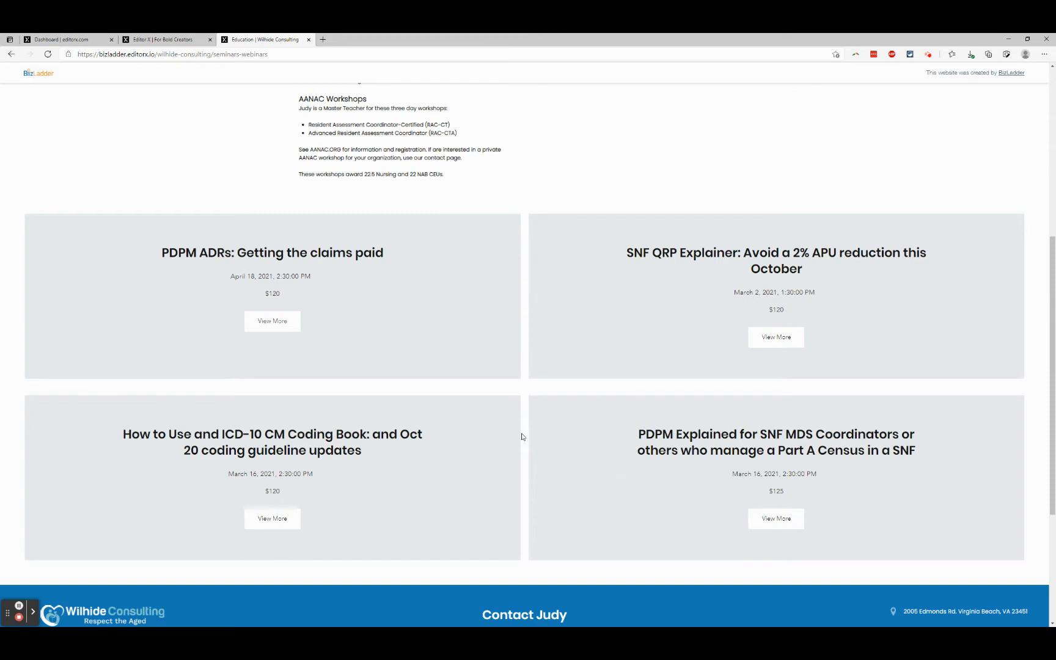
pyautogui.moveTo(431, 355)
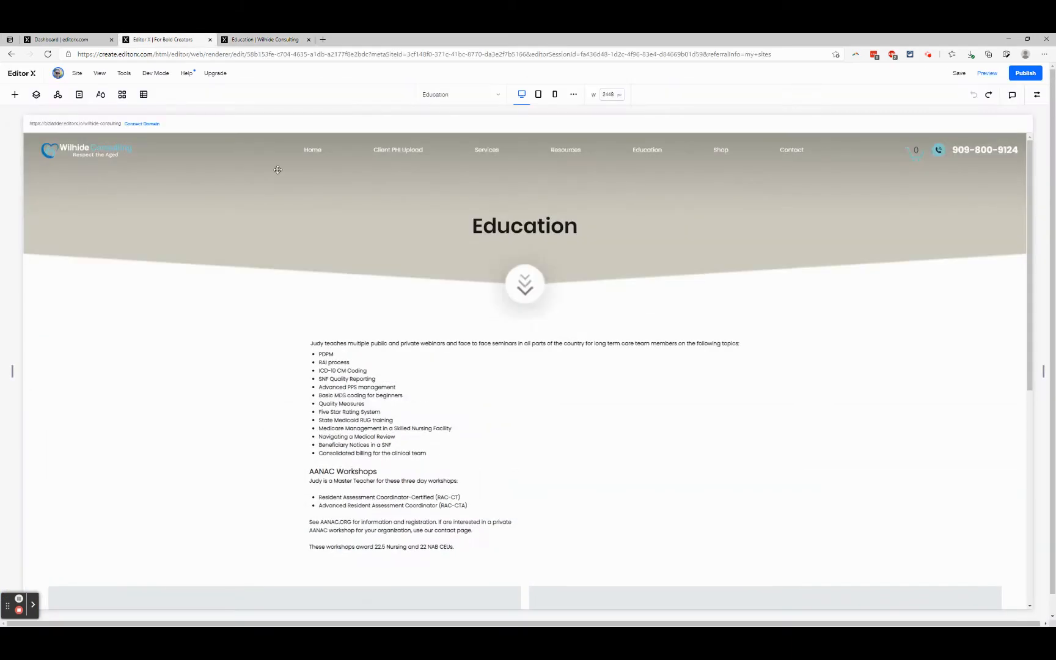
# Check the repeater's Connect Repeater panel shows the Webinar dataset, then head to the Content Manager.
pyautogui.scroll(-3)
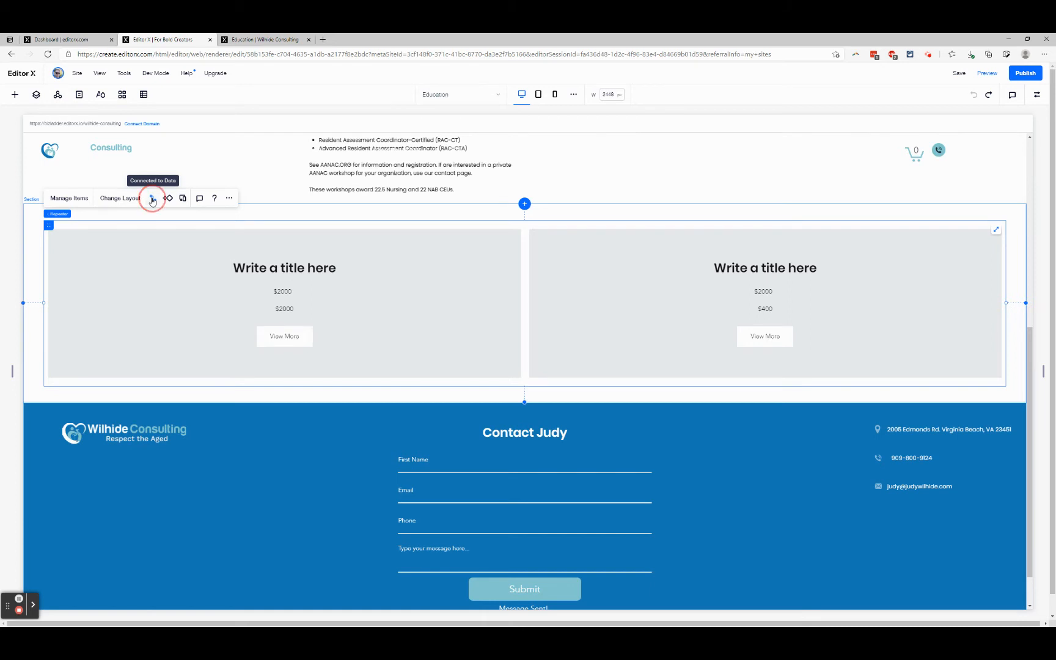
pyautogui.click(153, 198)
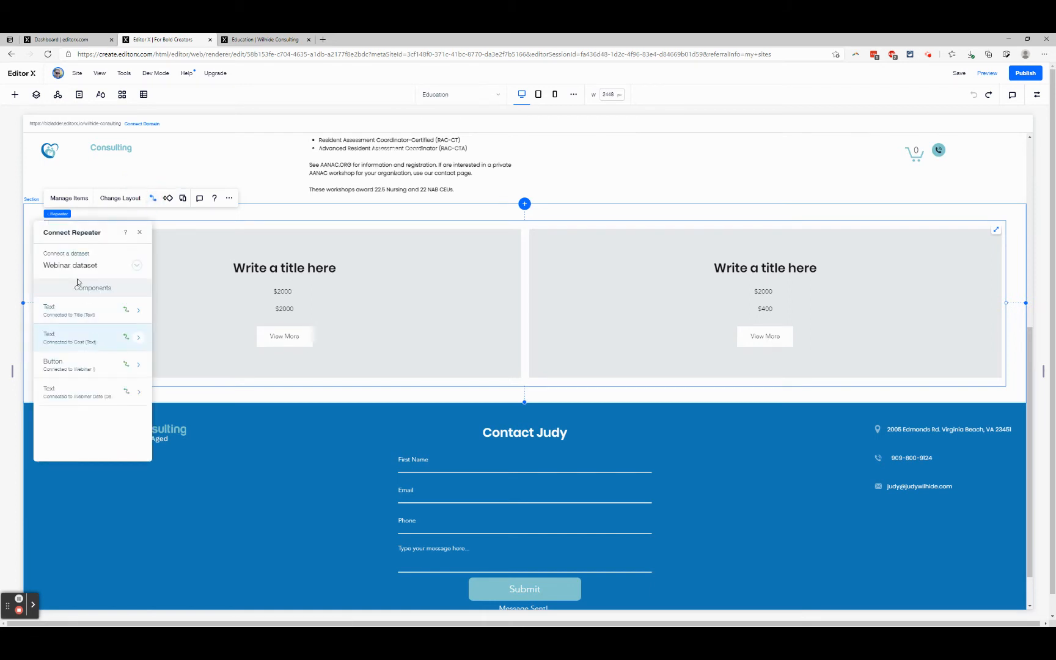
pyautogui.click(140, 232)
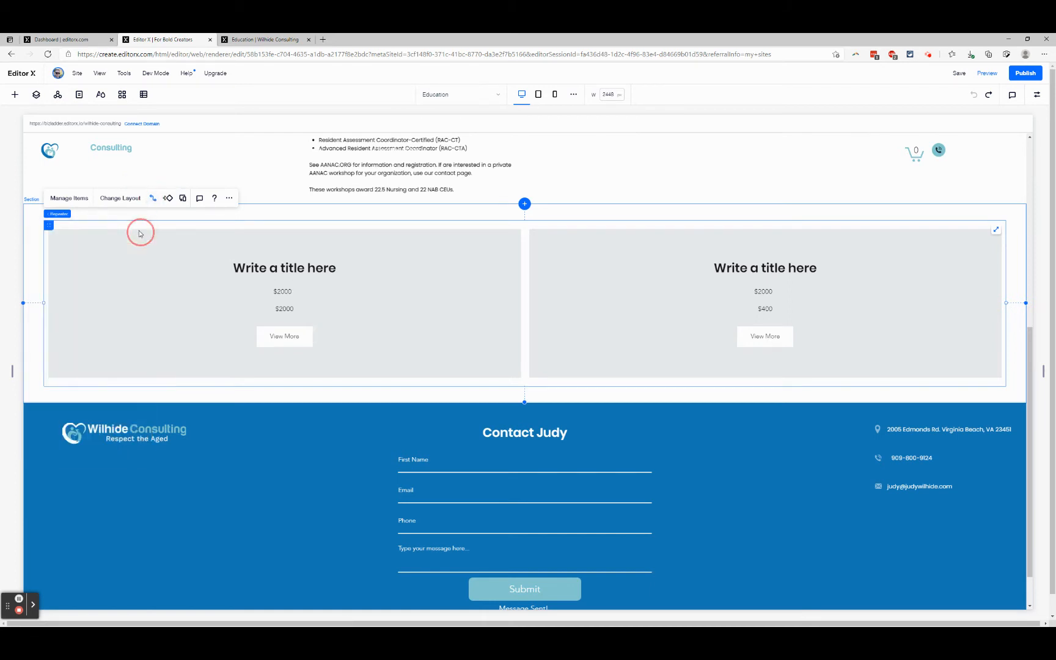
pyautogui.click(143, 94)
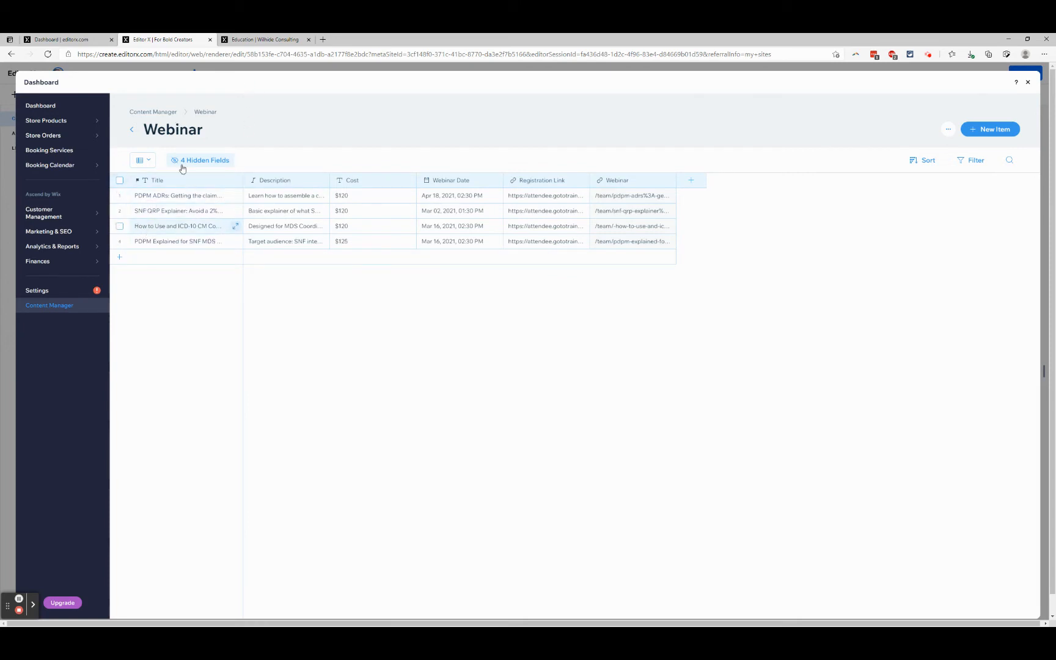
# Compare the Webinar collection's items against the live page's four cards by switching browser tabs.
pyautogui.click(265, 39)
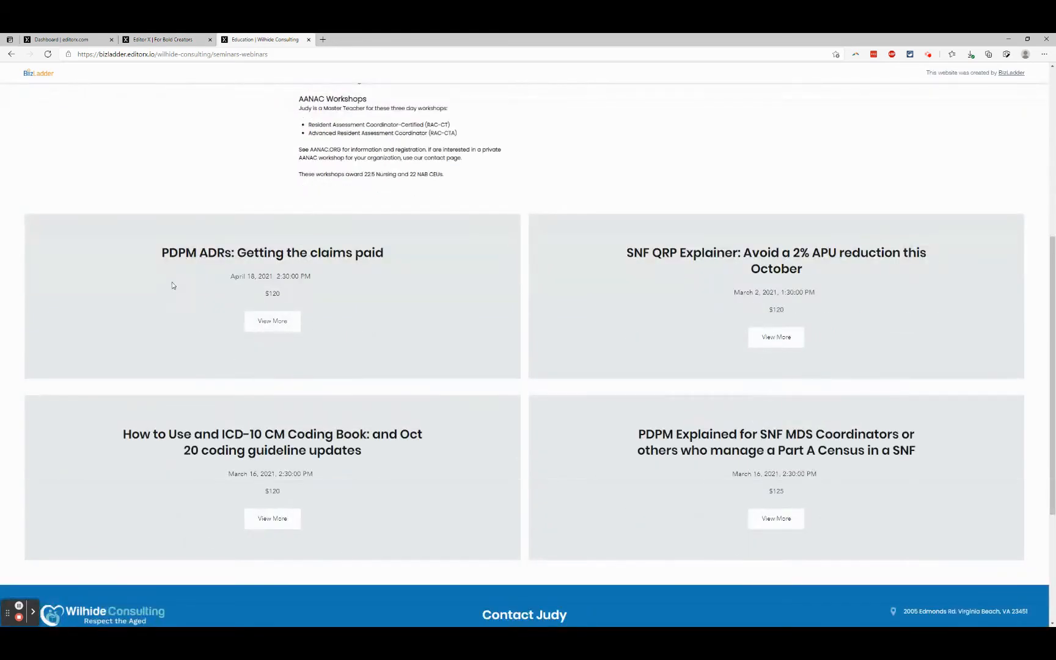
pyautogui.moveTo(157, 70)
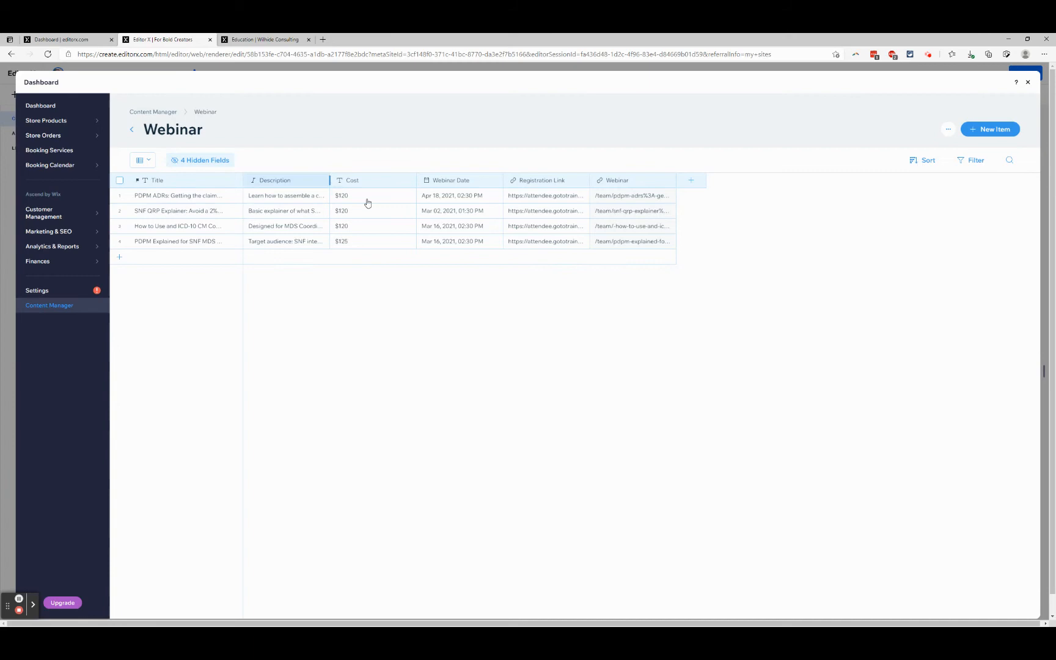
pyautogui.click(265, 39)
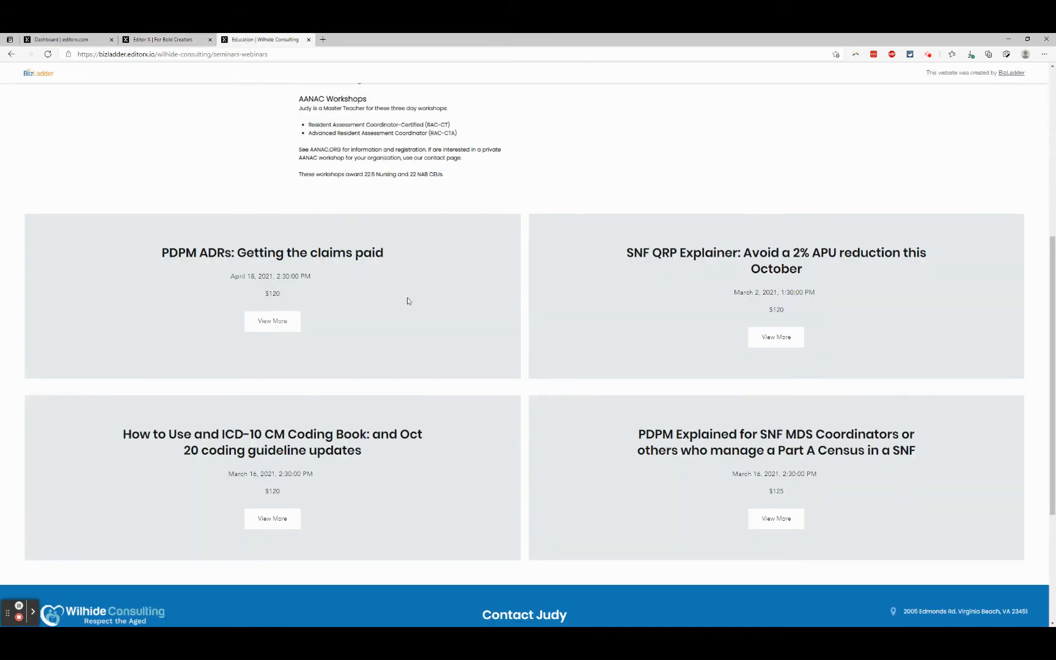
pyautogui.click(165, 40)
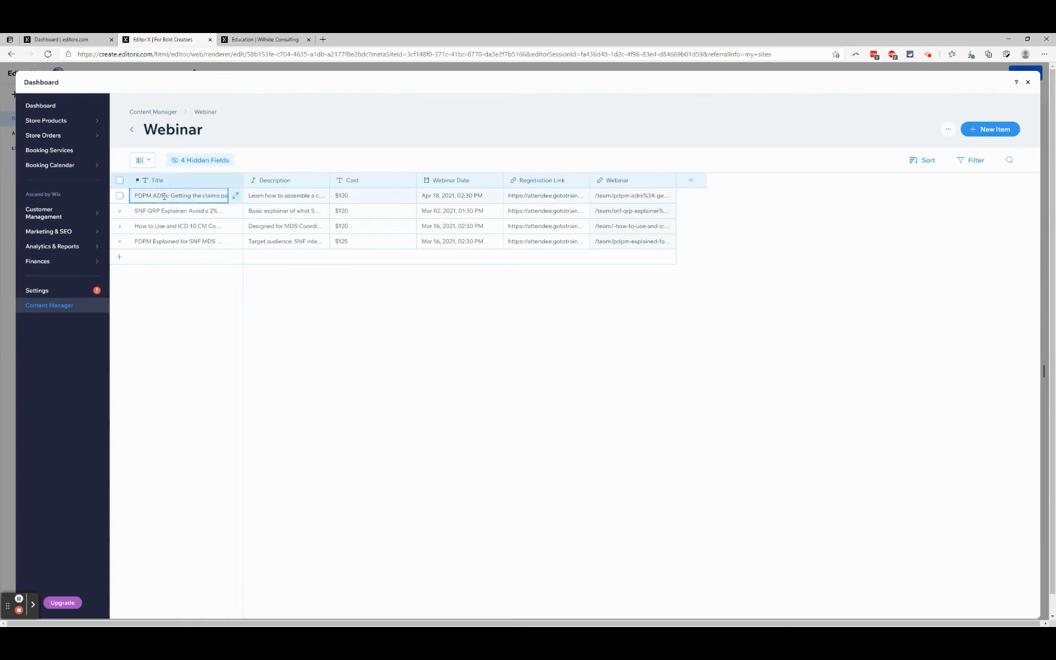
# Add a new blank item to the Webinar table and give it the title 'test'.
pyautogui.doubleClick(159, 196)
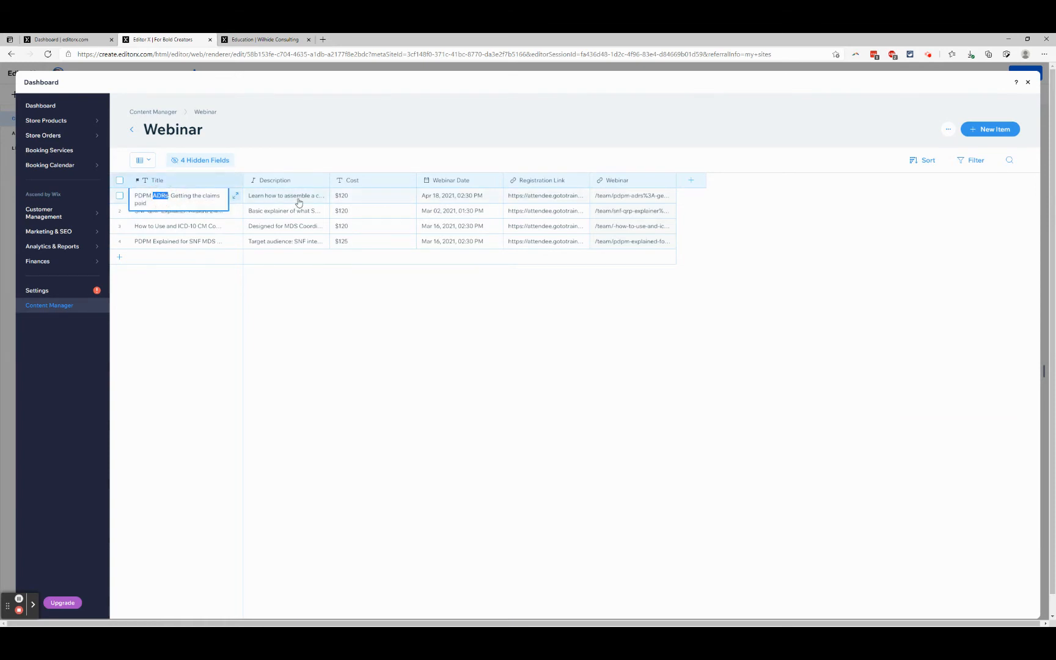
pyautogui.click(286, 195)
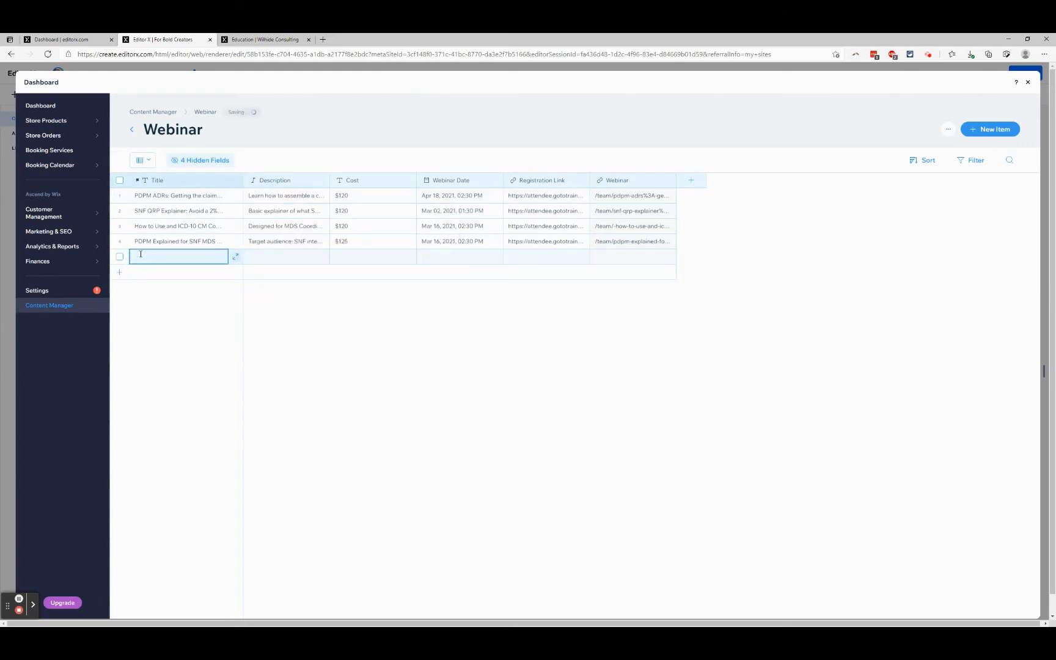
pyautogui.click(120, 195)
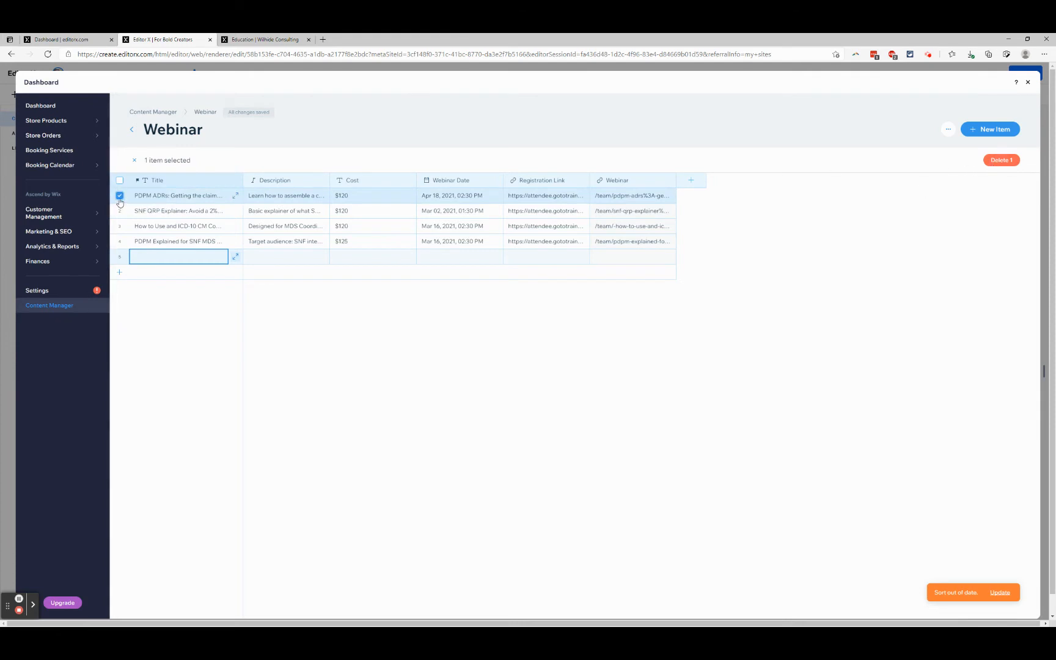
pyautogui.write('te')
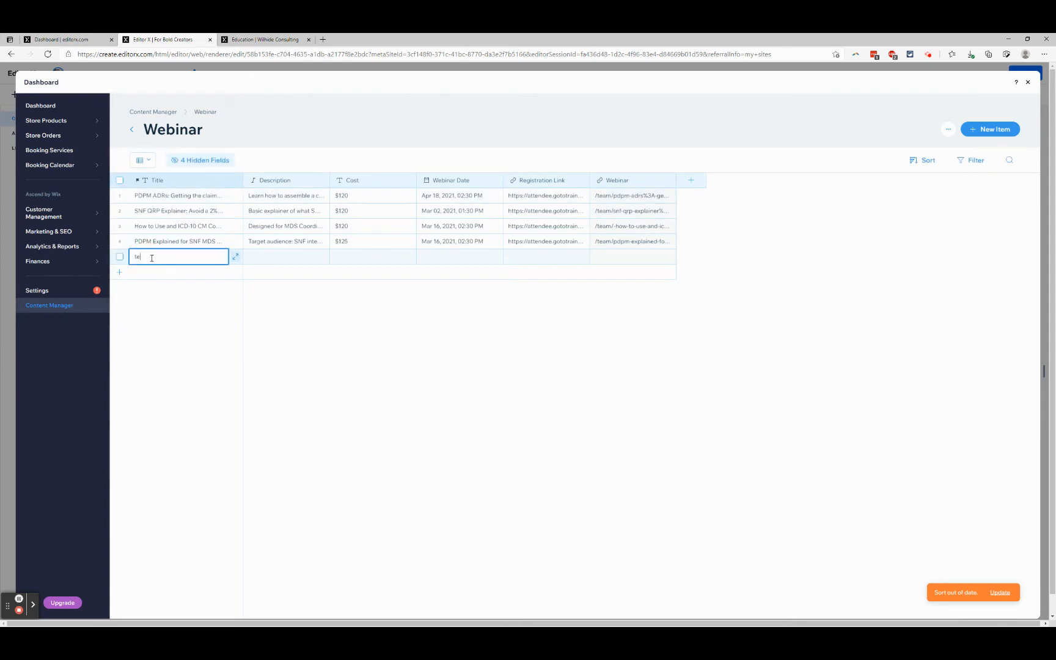
# Fill the new item's description 'test descriptions' and start its cost with '$'.
pyautogui.click(286, 257)
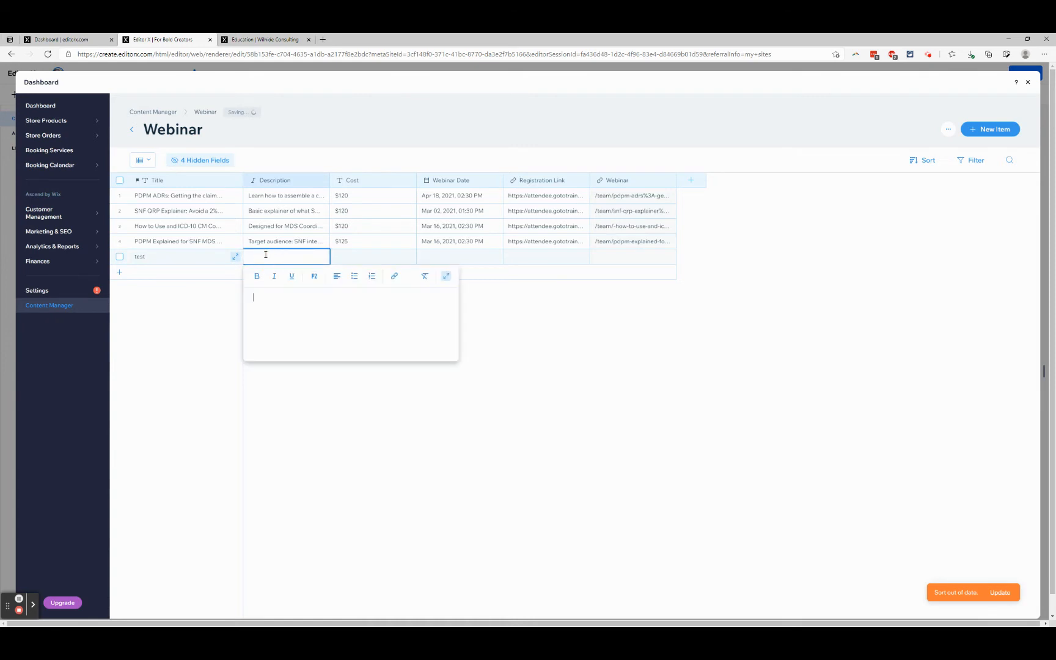
pyautogui.write('test des')
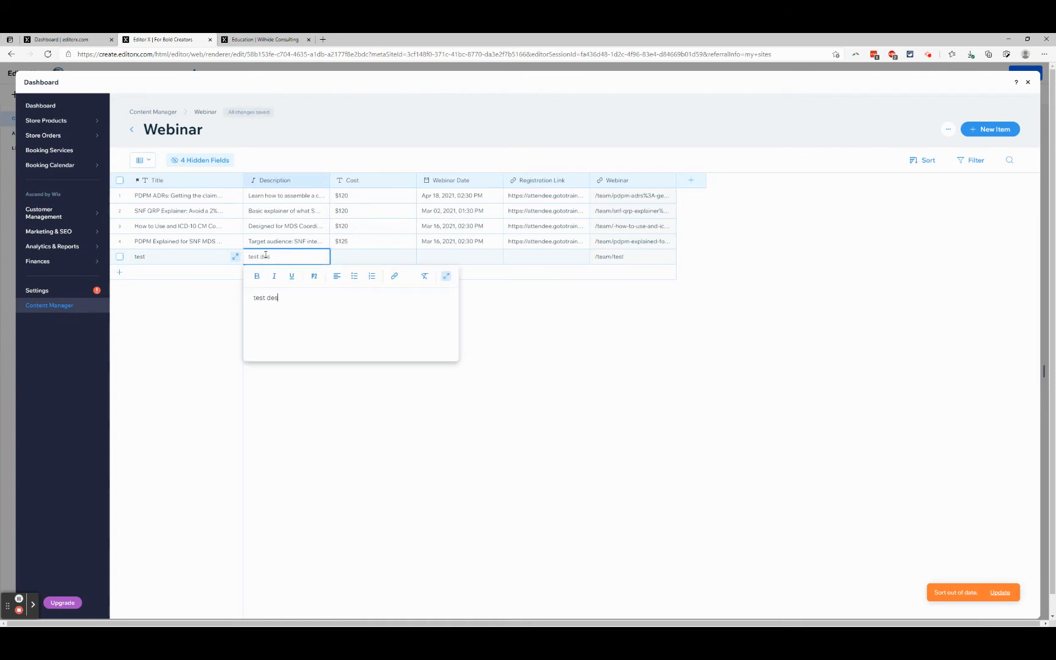
pyautogui.write('criptions')
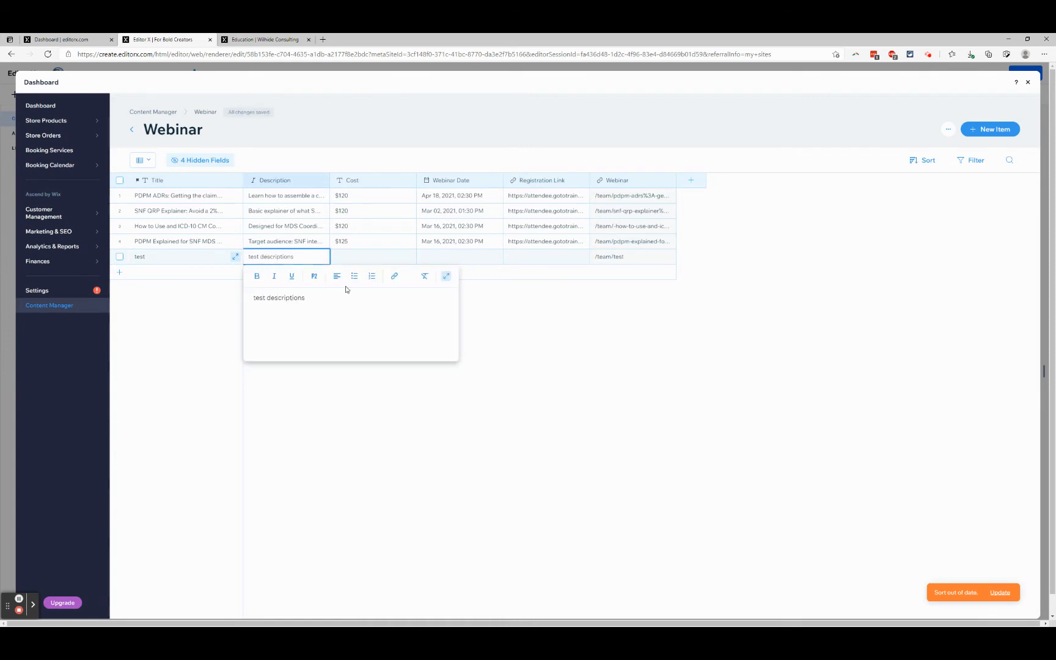
pyautogui.click(373, 256)
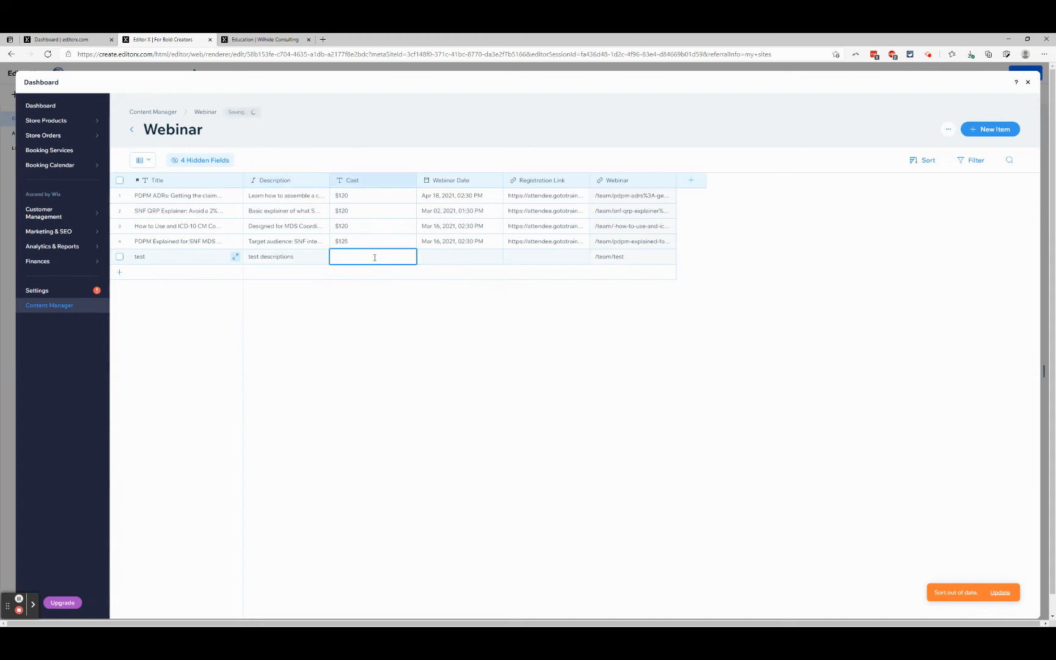
pyautogui.write('$xxx')
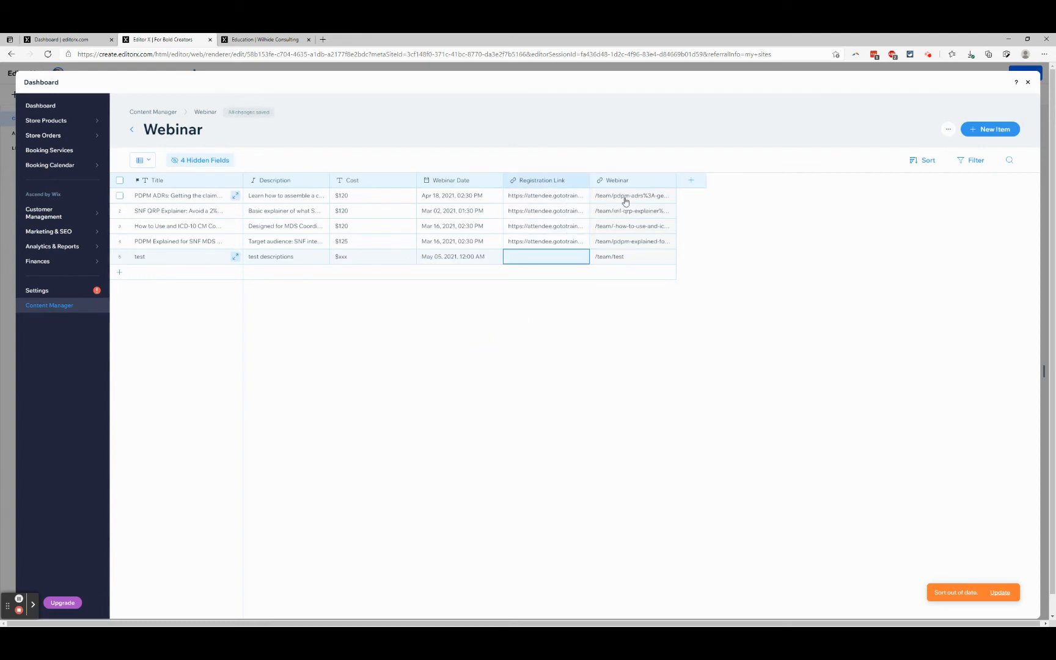
pyautogui.click(265, 39)
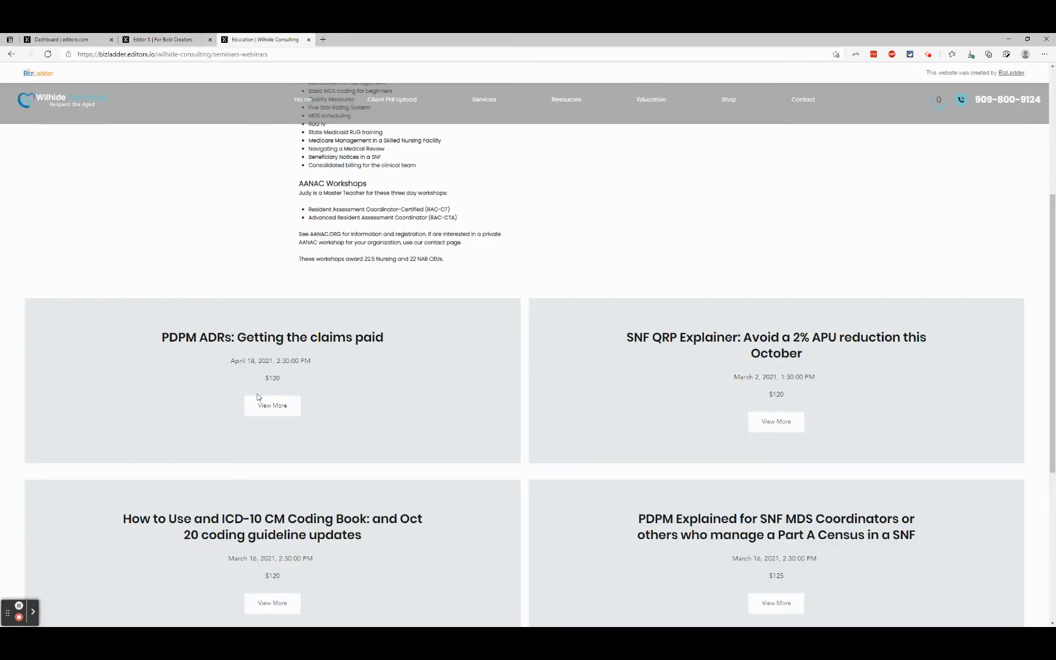
pyautogui.click(273, 405)
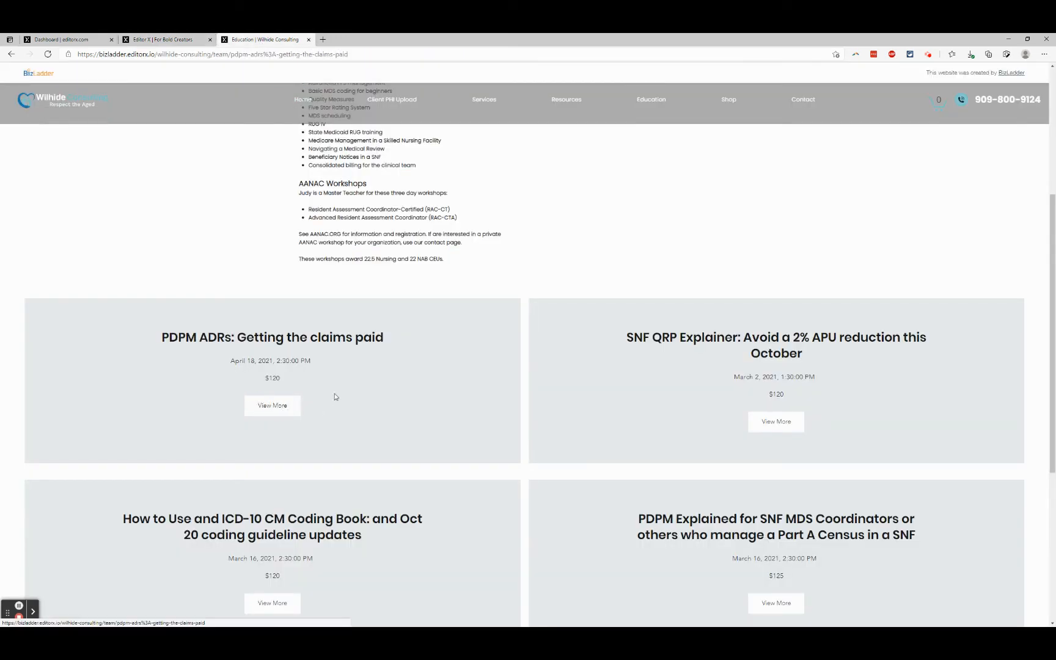
pyautogui.click(272, 405)
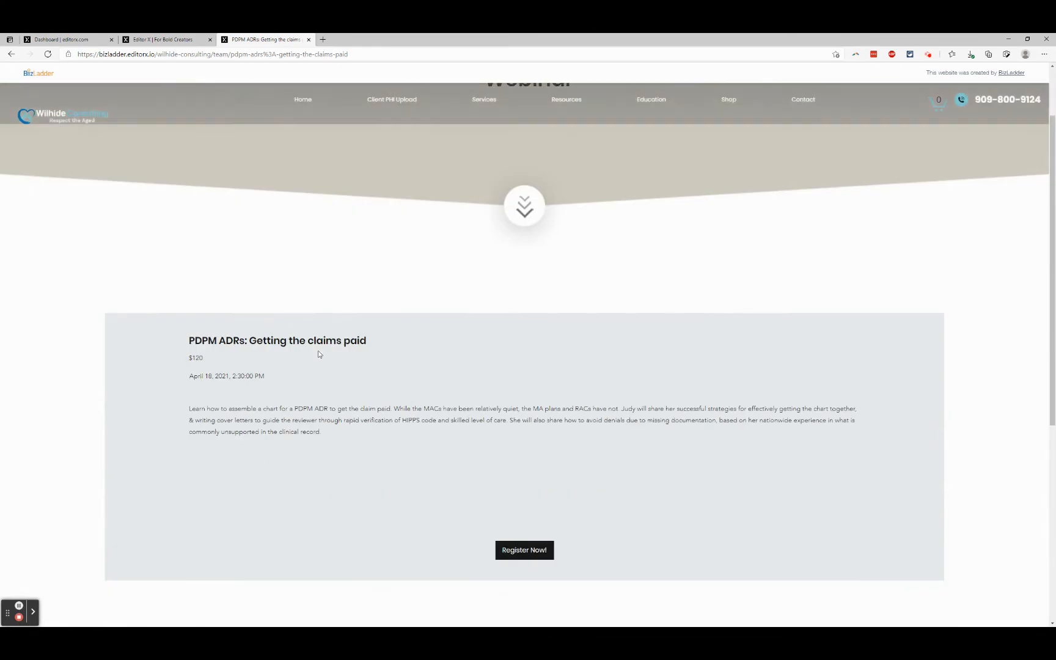
pyautogui.scroll(-3)
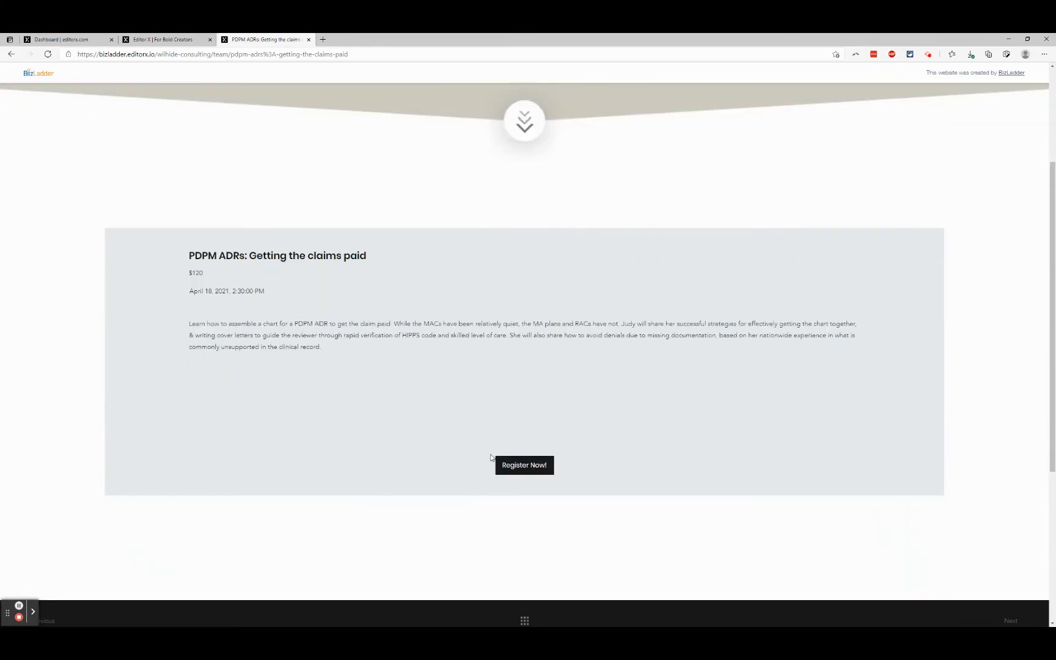
pyautogui.moveTo(213, 116)
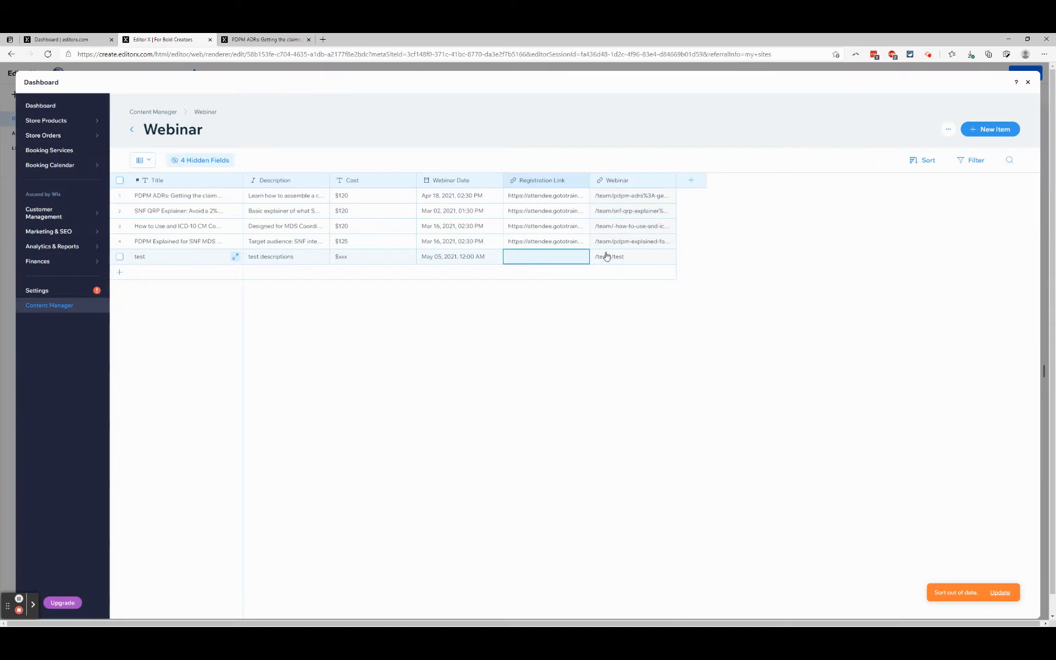
pyautogui.moveTo(622, 253)
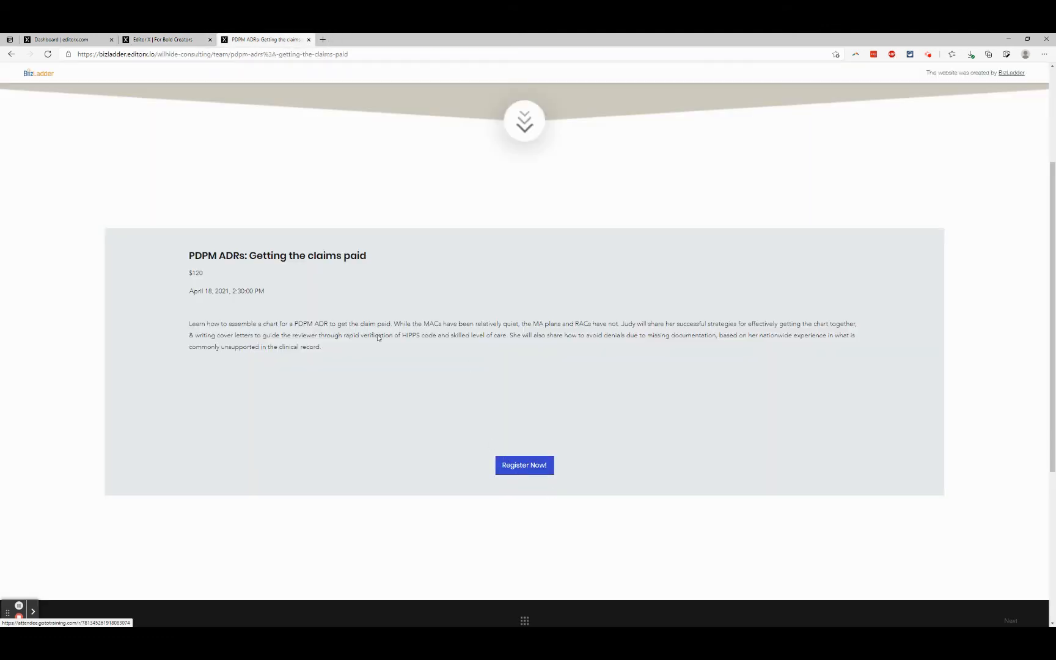
pyautogui.scroll(3)
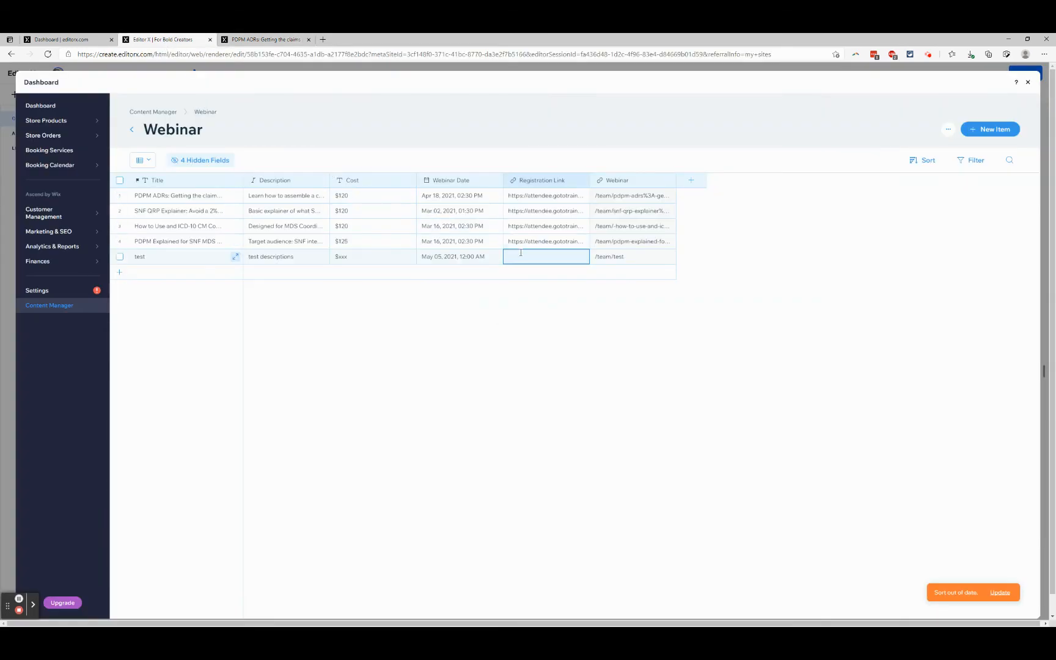
pyautogui.write('https://google.com')
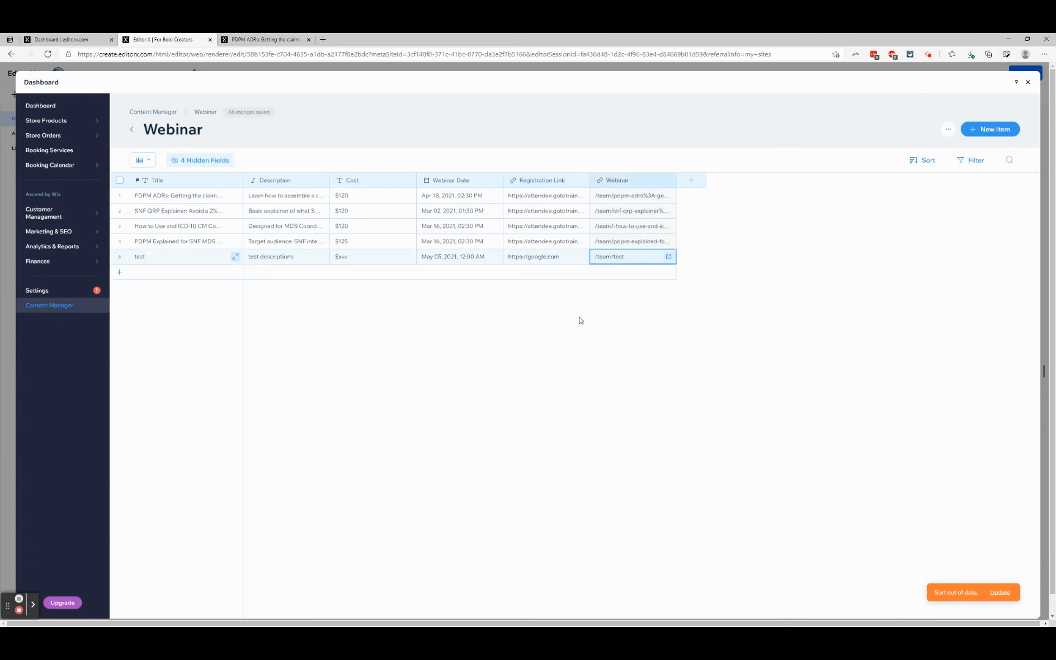
pyautogui.moveTo(981, 559)
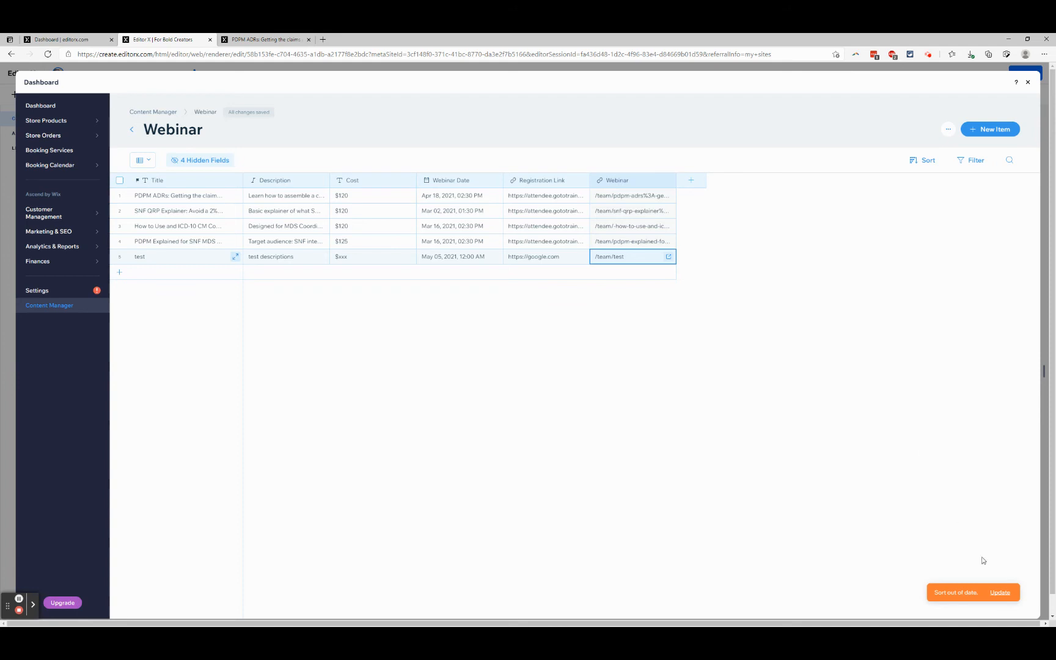
pyautogui.click(1000, 604)
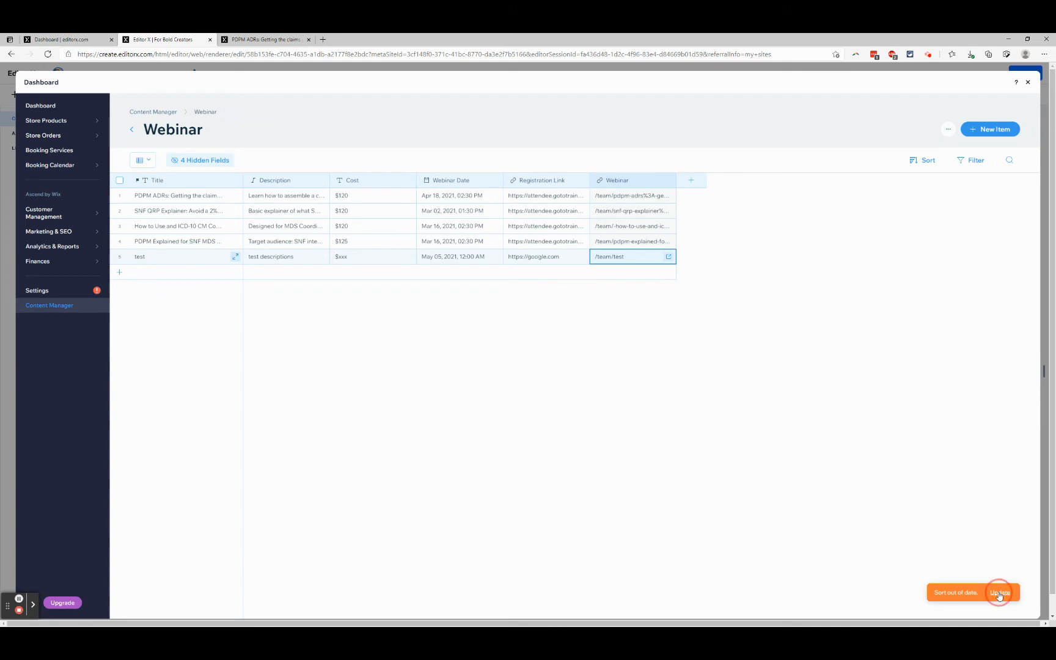
pyautogui.click(999, 593)
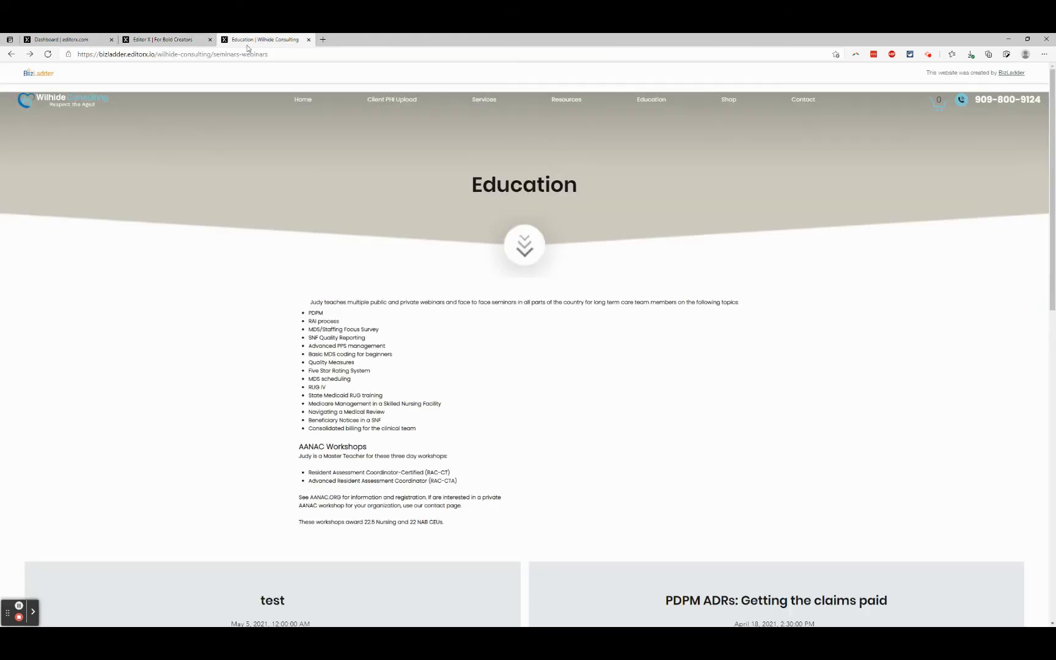
# Scroll the live Education page to see the test webinar listed first among the cards.
pyautogui.scroll(-3)
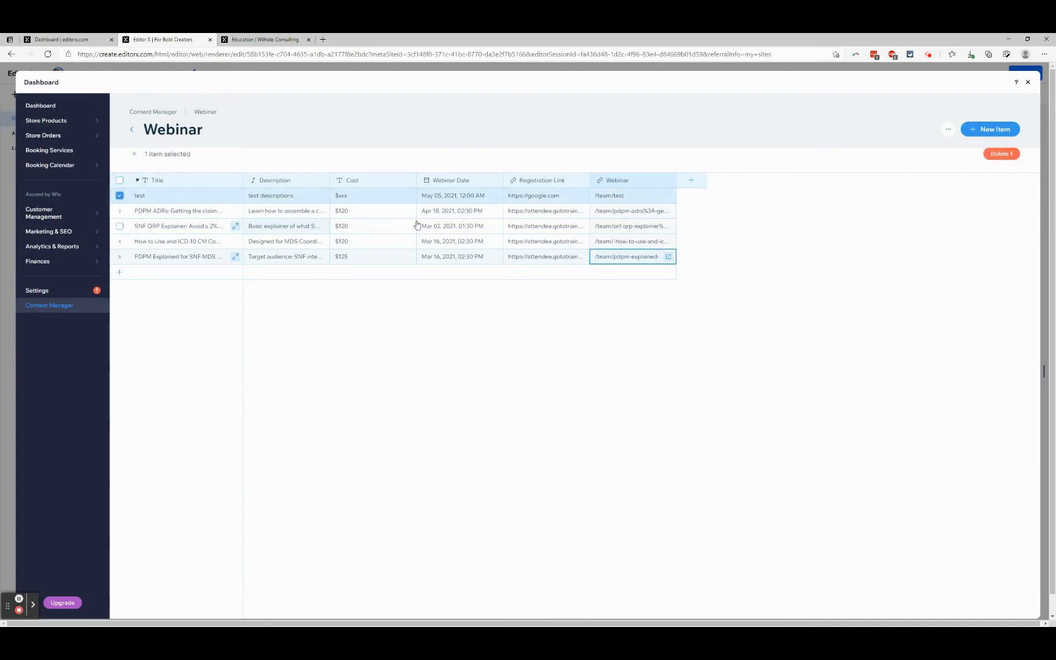
# Delete the selected test item permanently, then switch to the live Education page tab.
pyautogui.click(1001, 154)
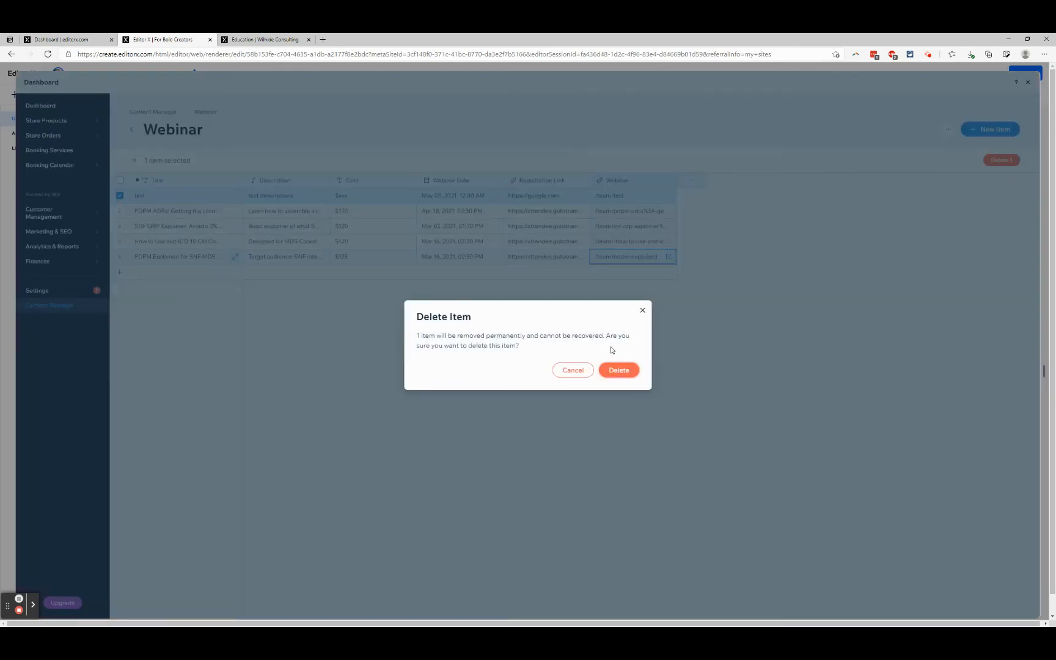
pyautogui.click(617, 370)
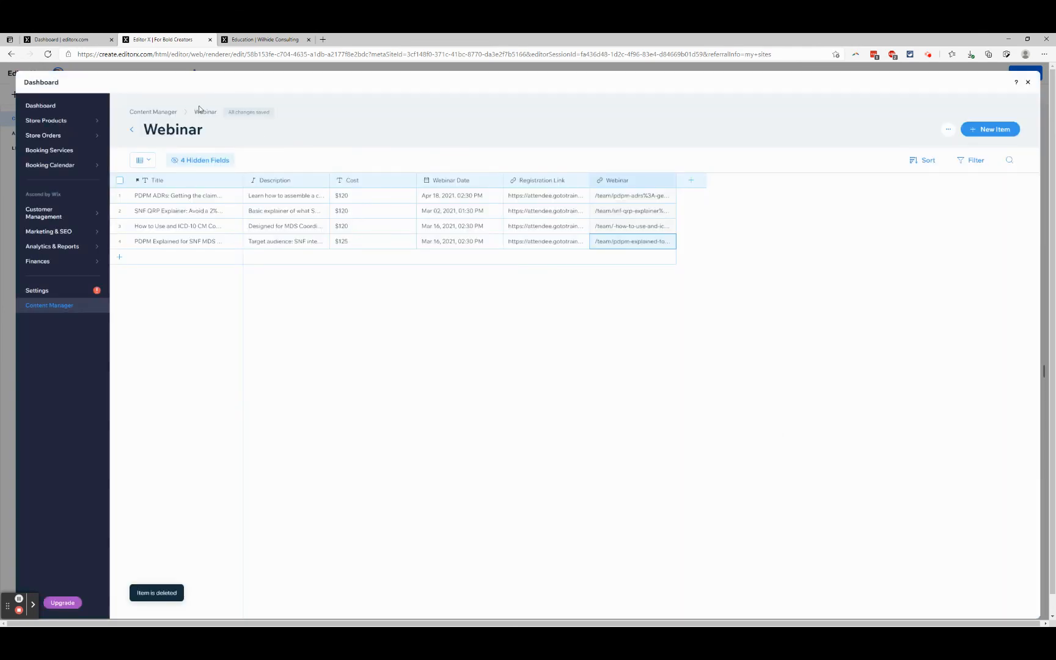
pyautogui.click(265, 39)
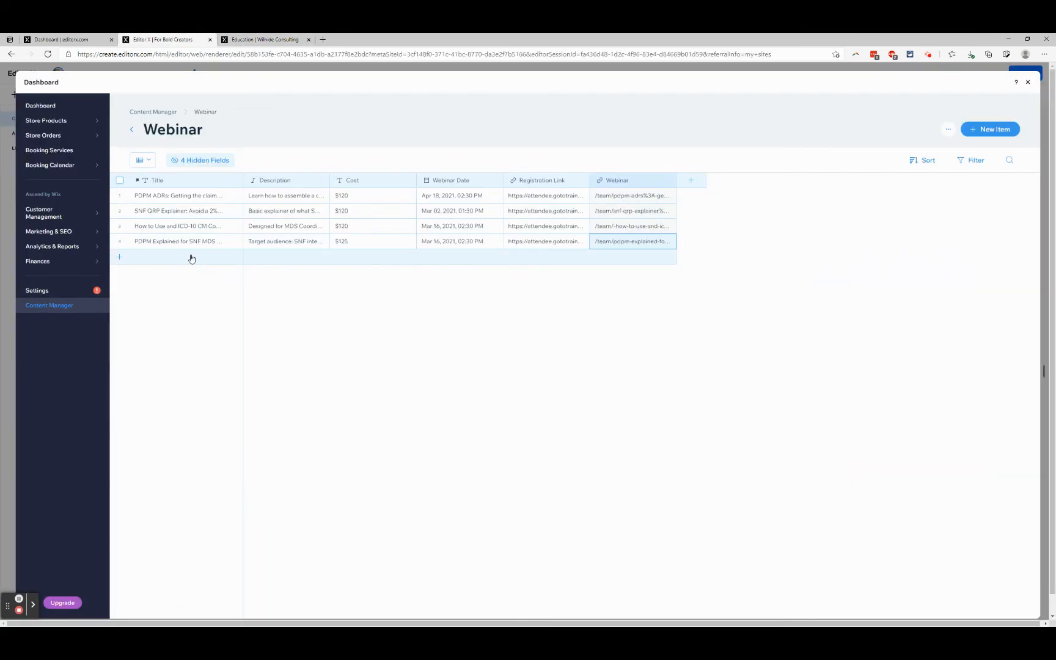
pyautogui.moveTo(432, 279)
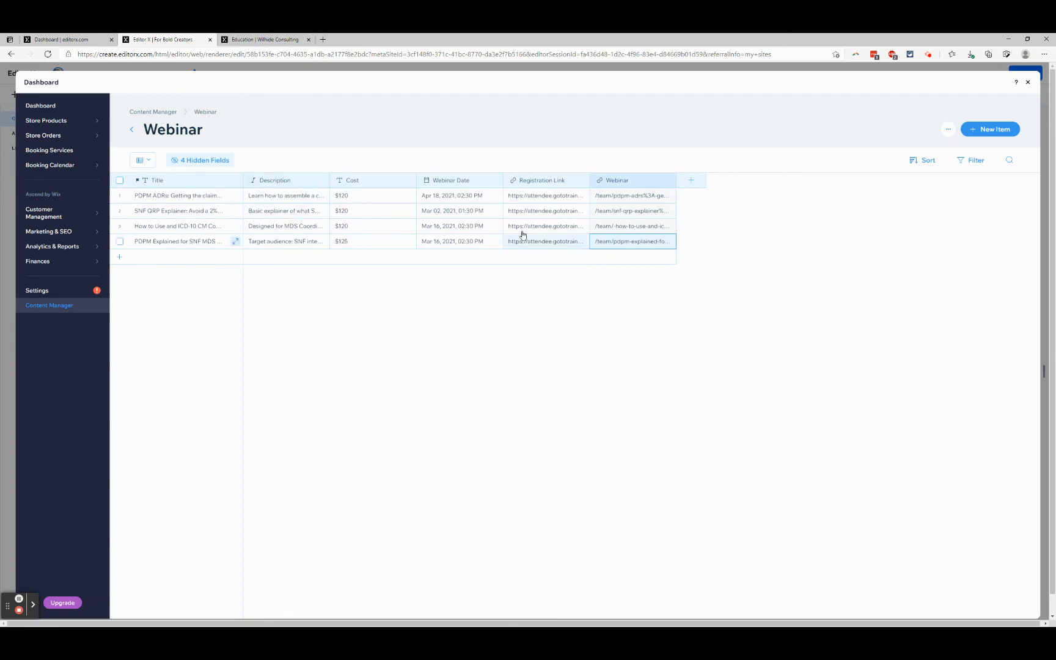
pyautogui.moveTo(585, 206)
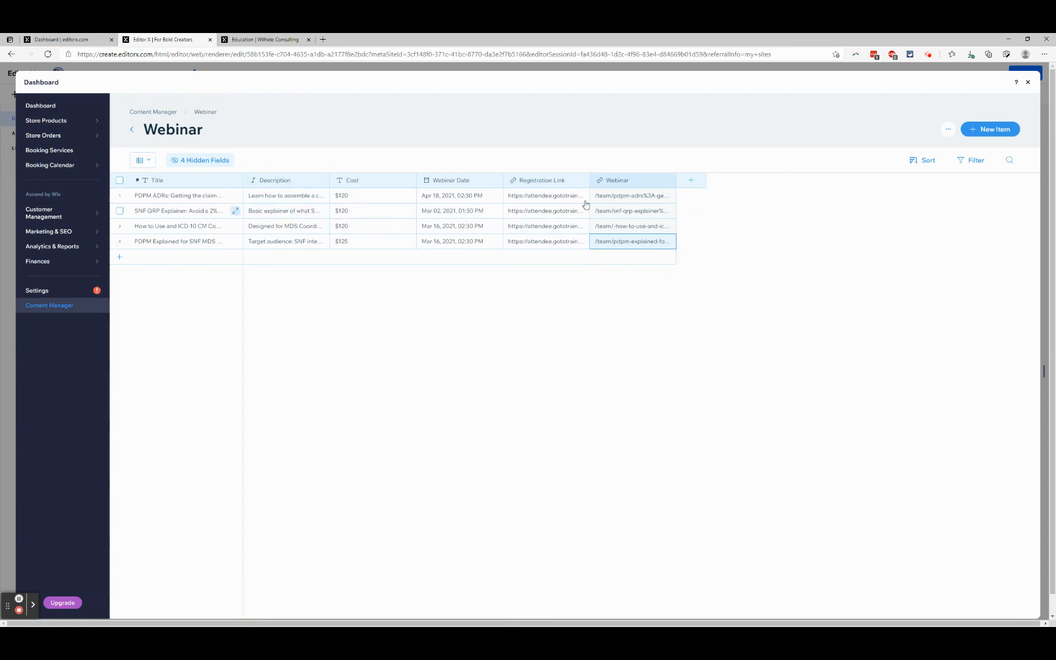
pyautogui.moveTo(319, 130)
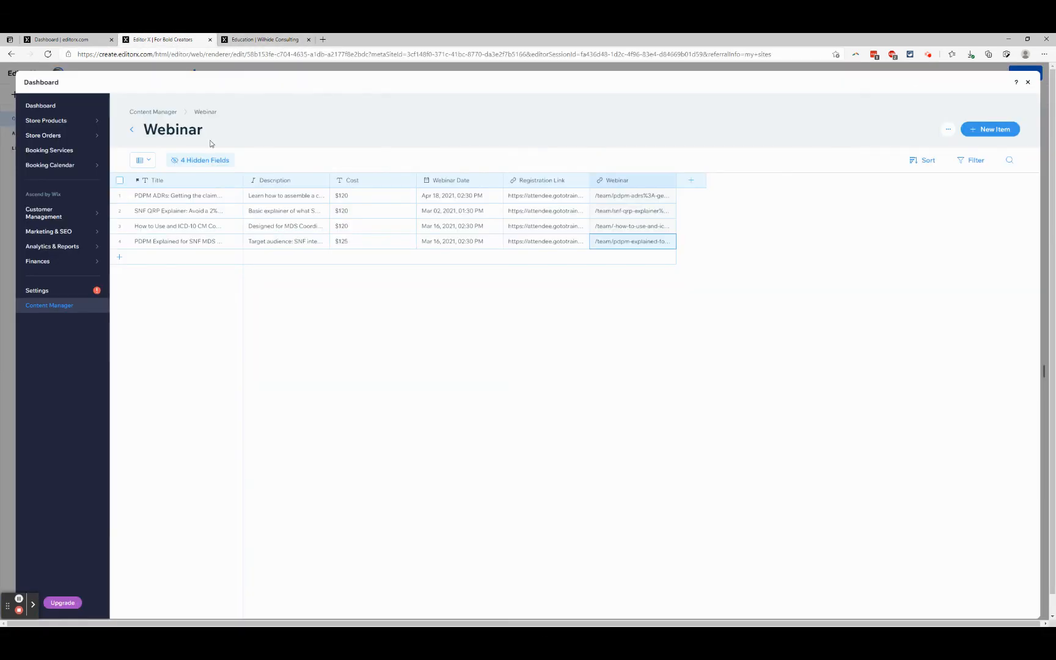
pyautogui.click(1026, 82)
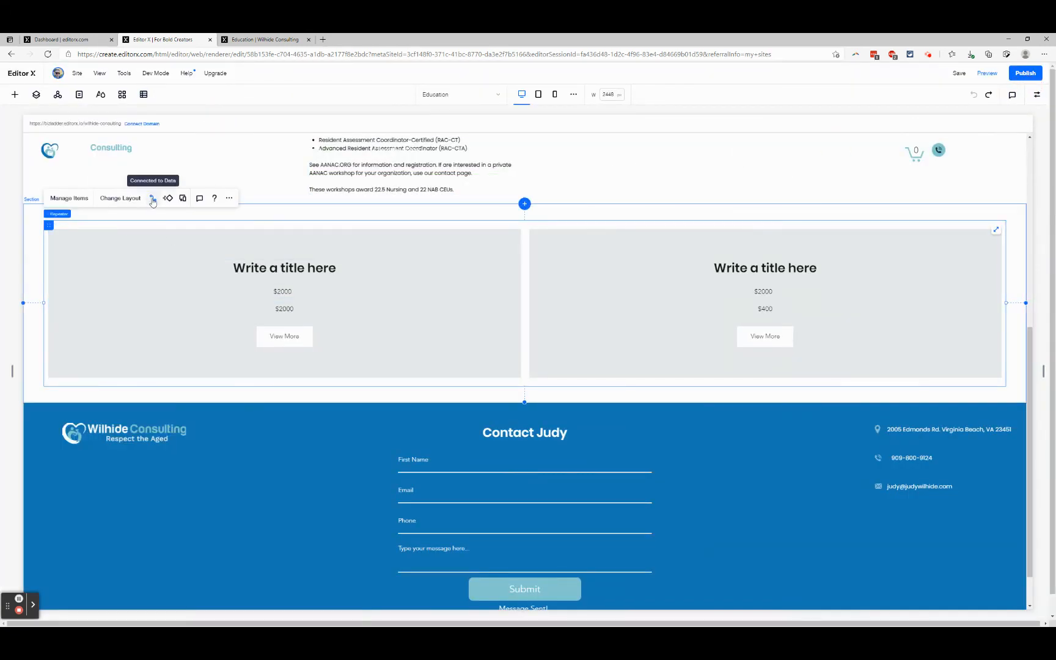
pyautogui.click(153, 197)
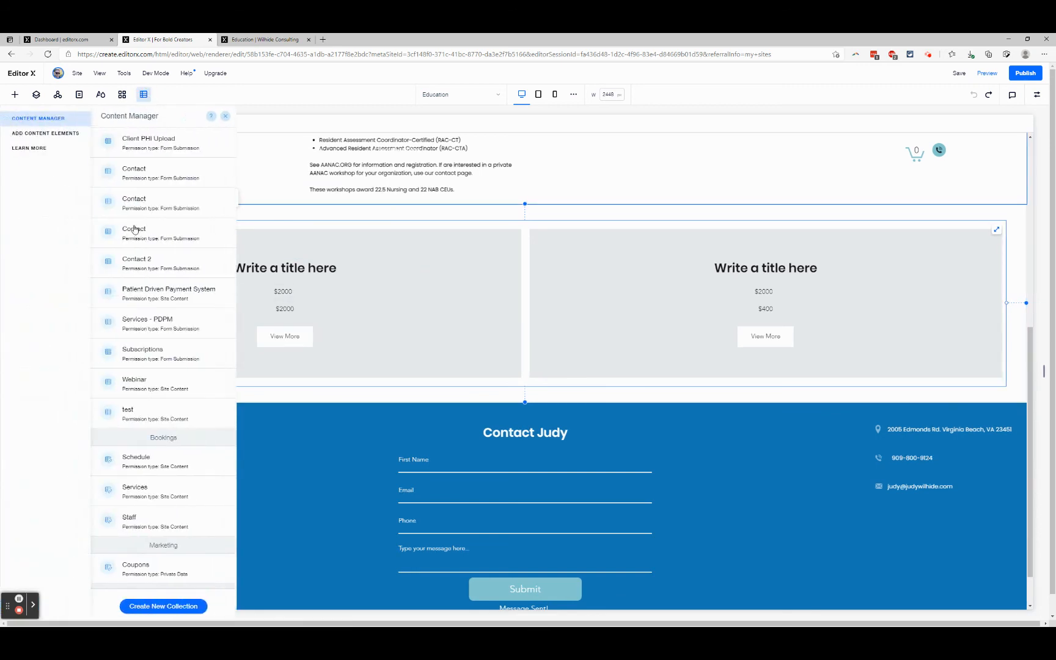
pyautogui.moveTo(143, 385)
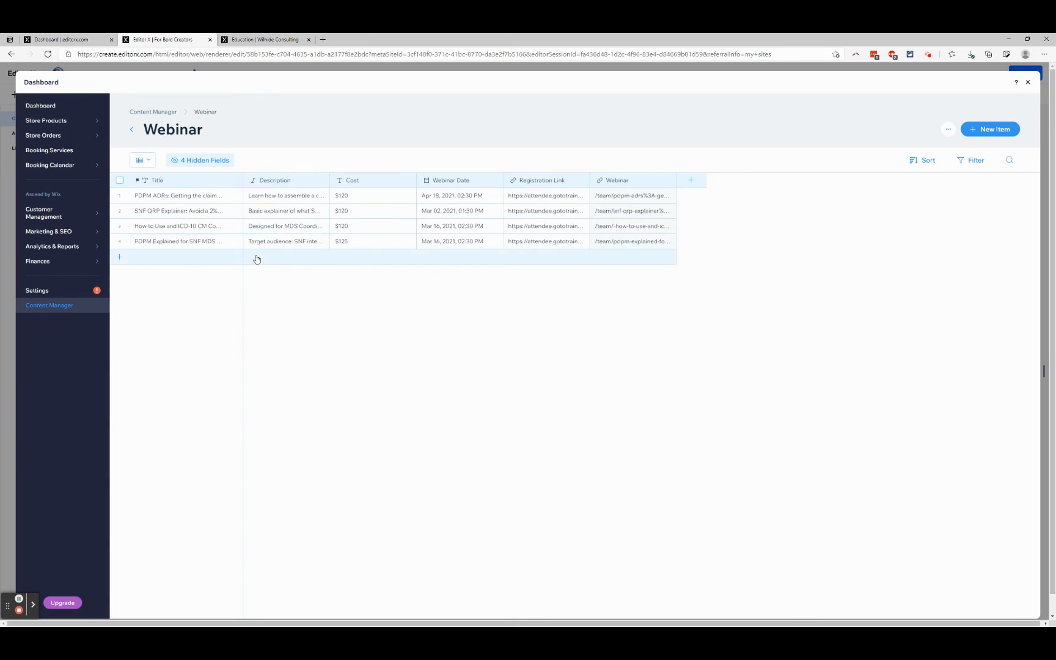
pyautogui.moveTo(272, 246)
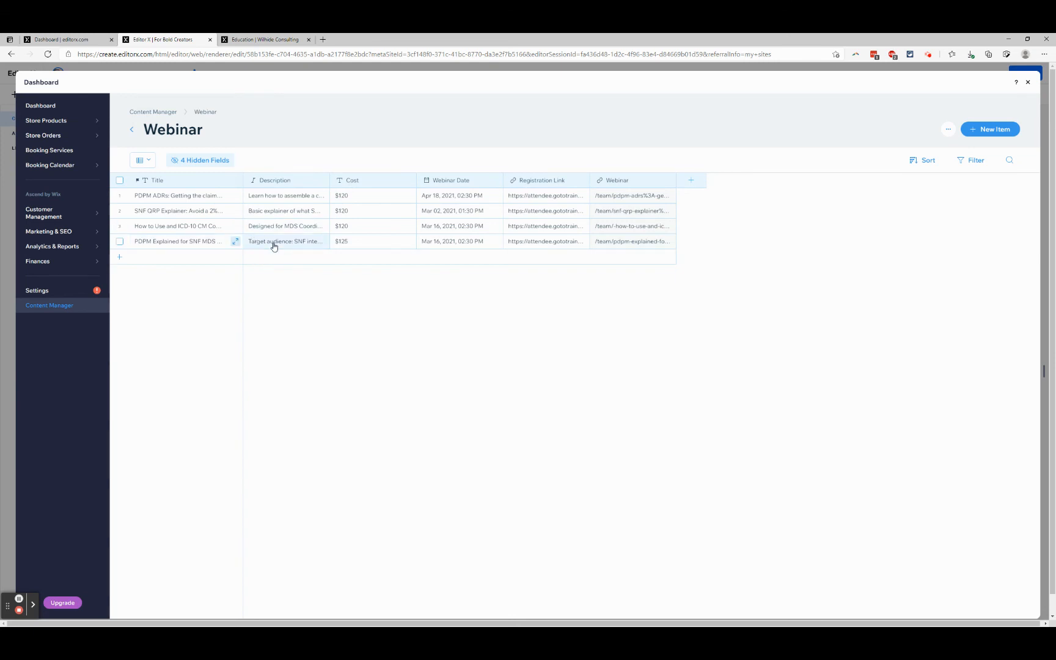